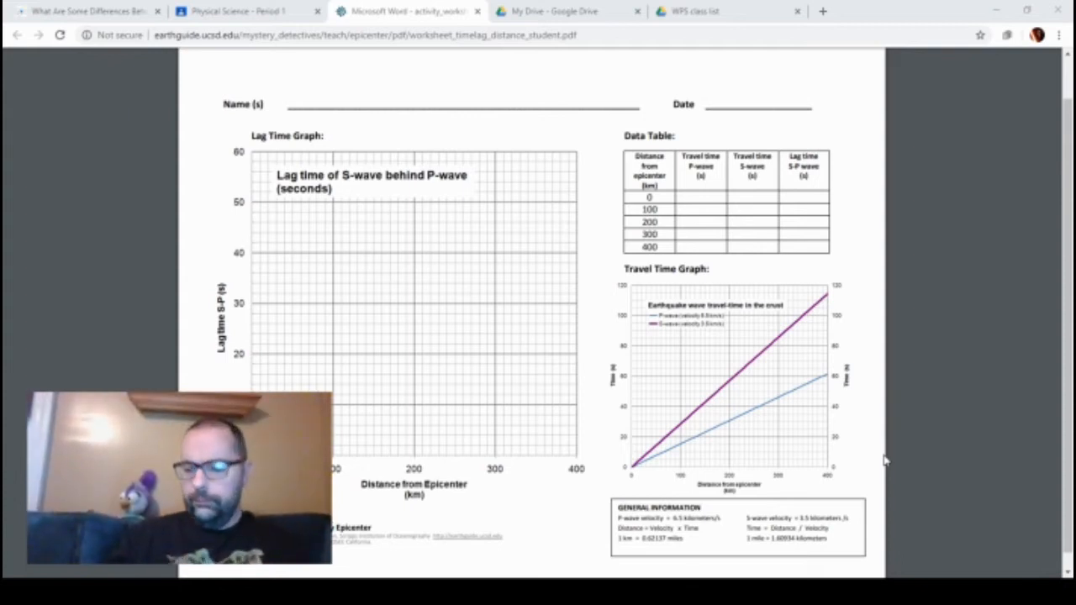
mouse_move(763, 329)
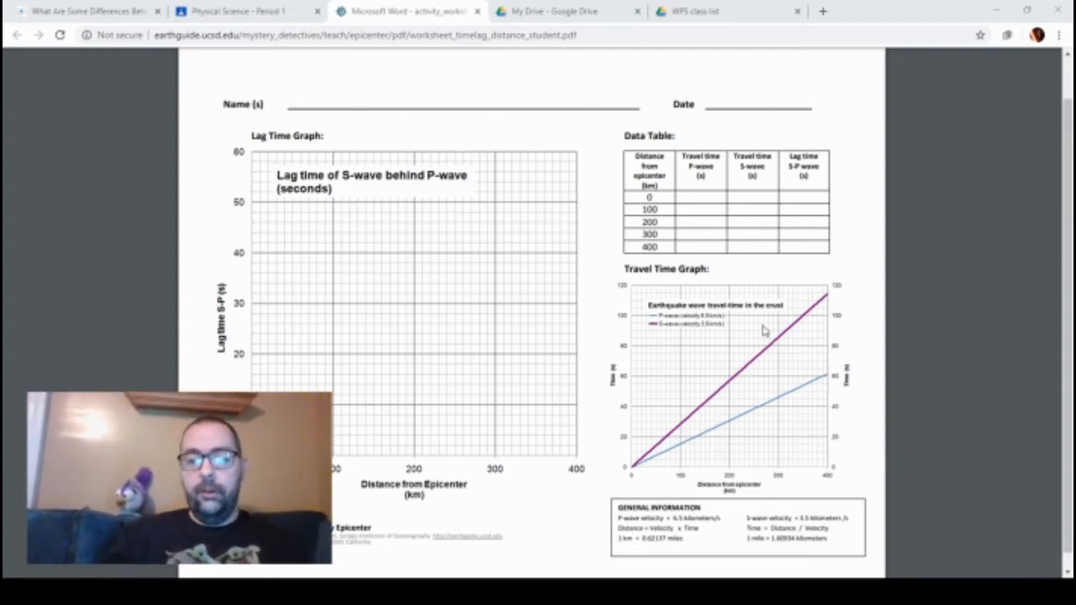
mouse_move(988, 366)
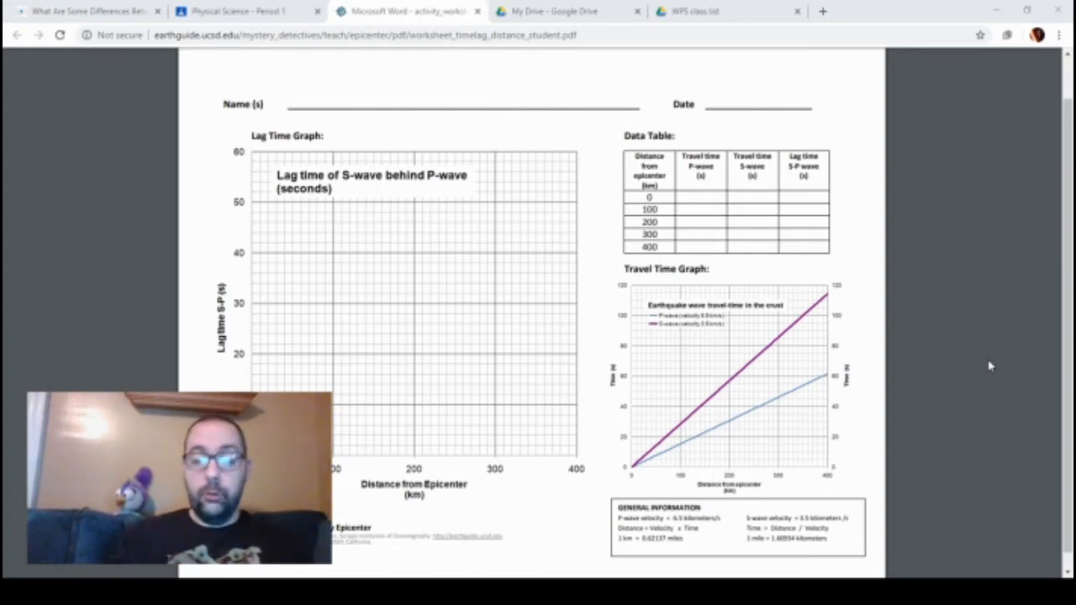
mouse_move(1009, 232)
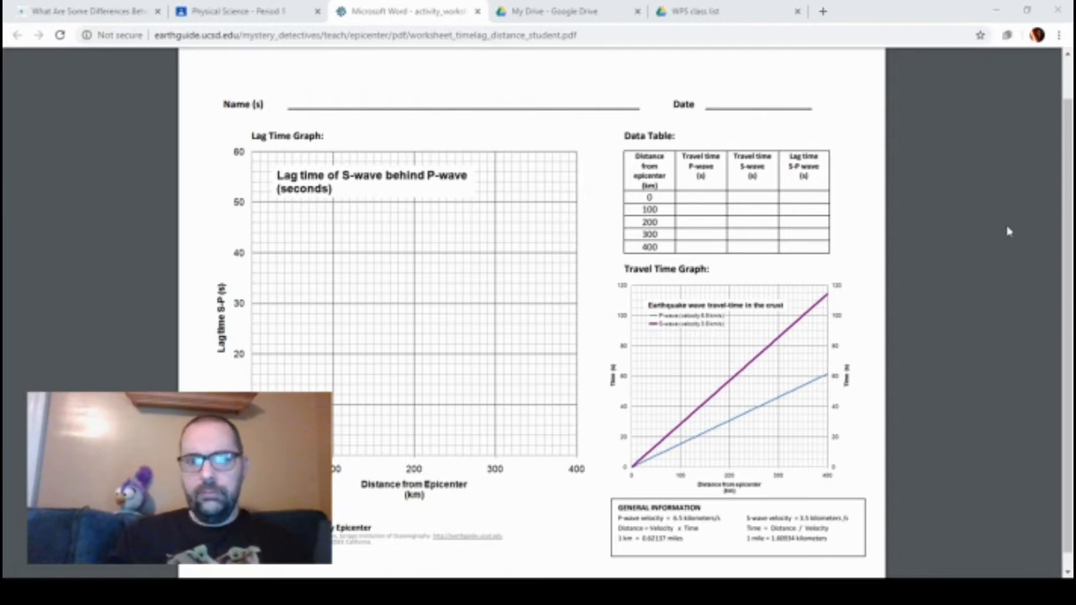
mouse_move(999, 139)
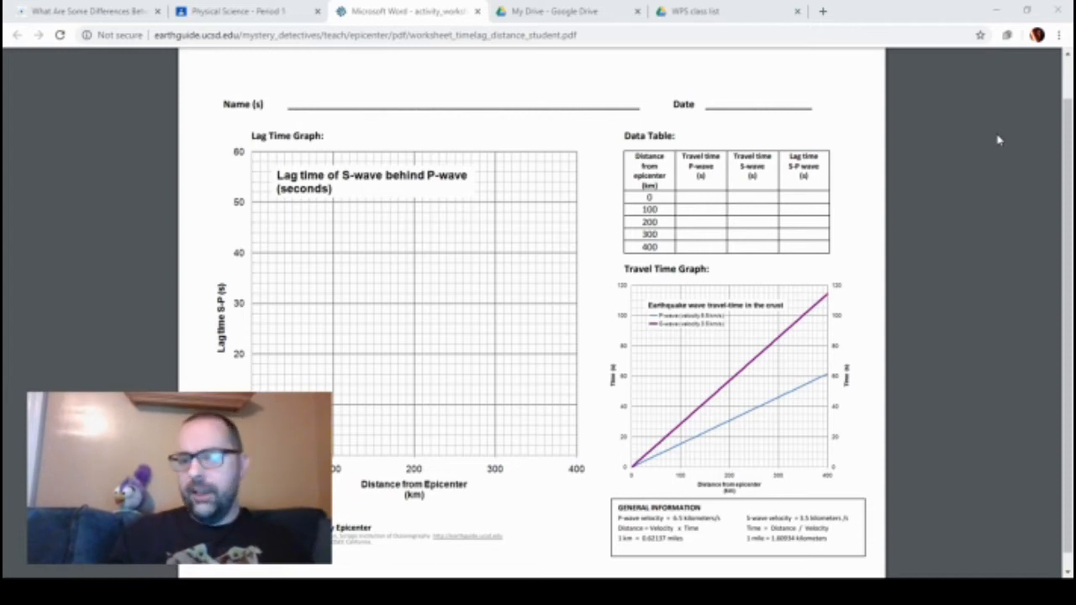
mouse_move(971, 151)
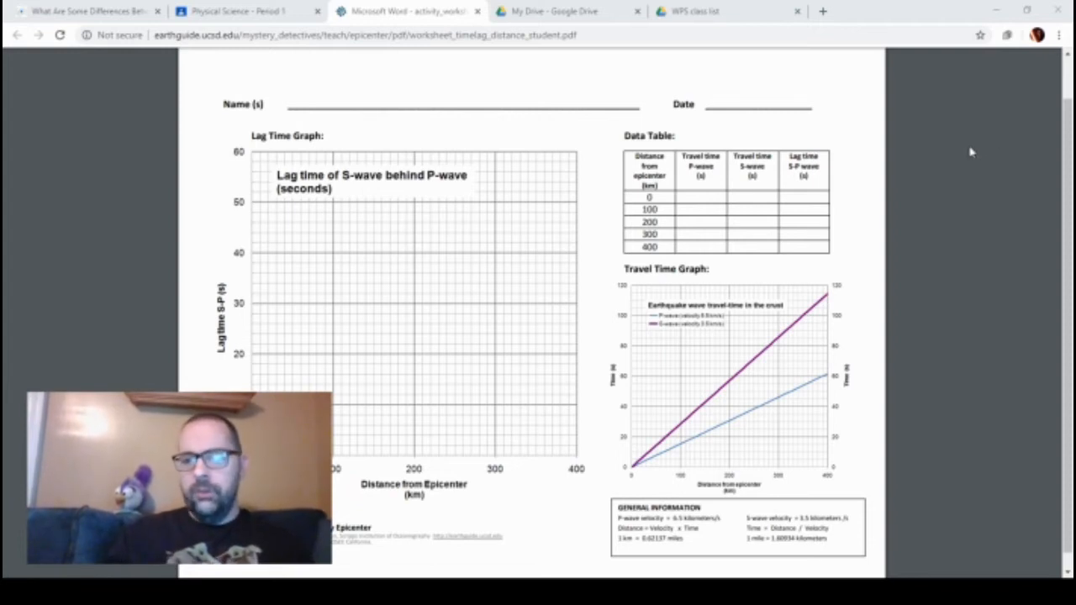
mouse_move(1016, 124)
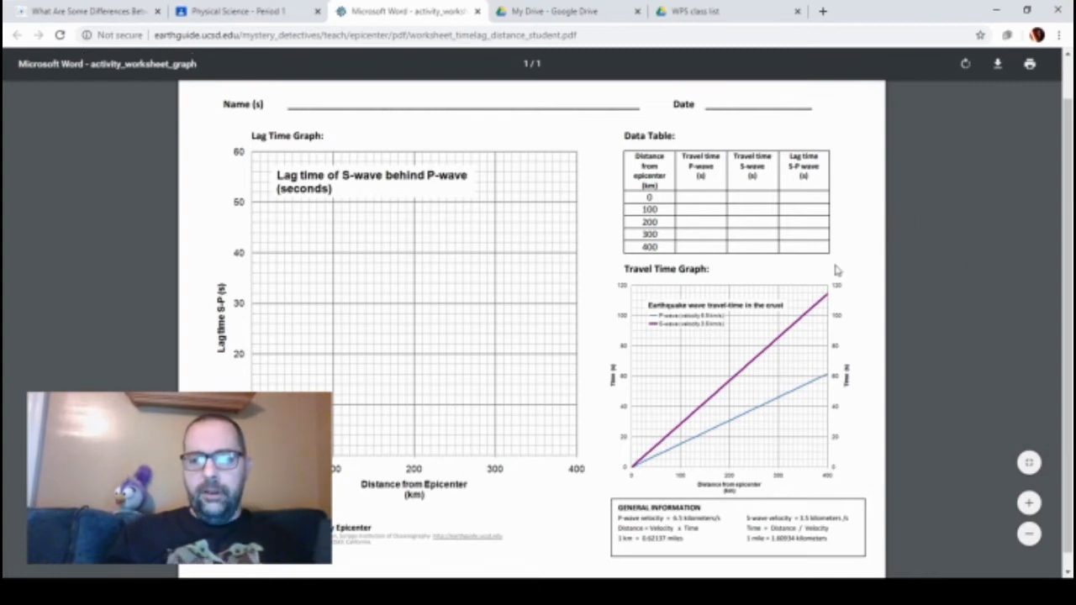
mouse_move(604, 272)
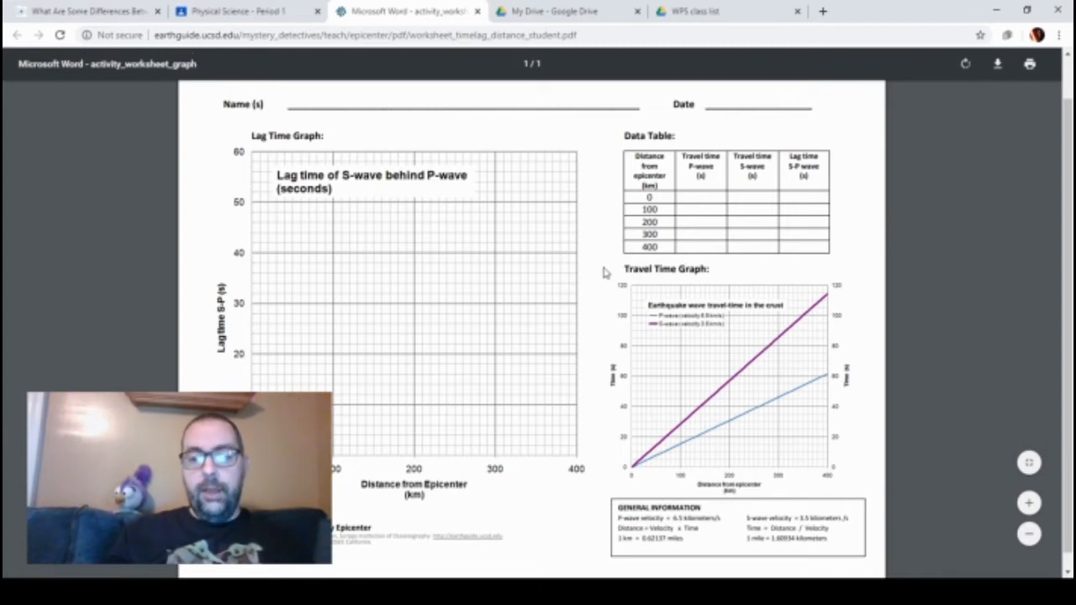
mouse_move(612, 488)
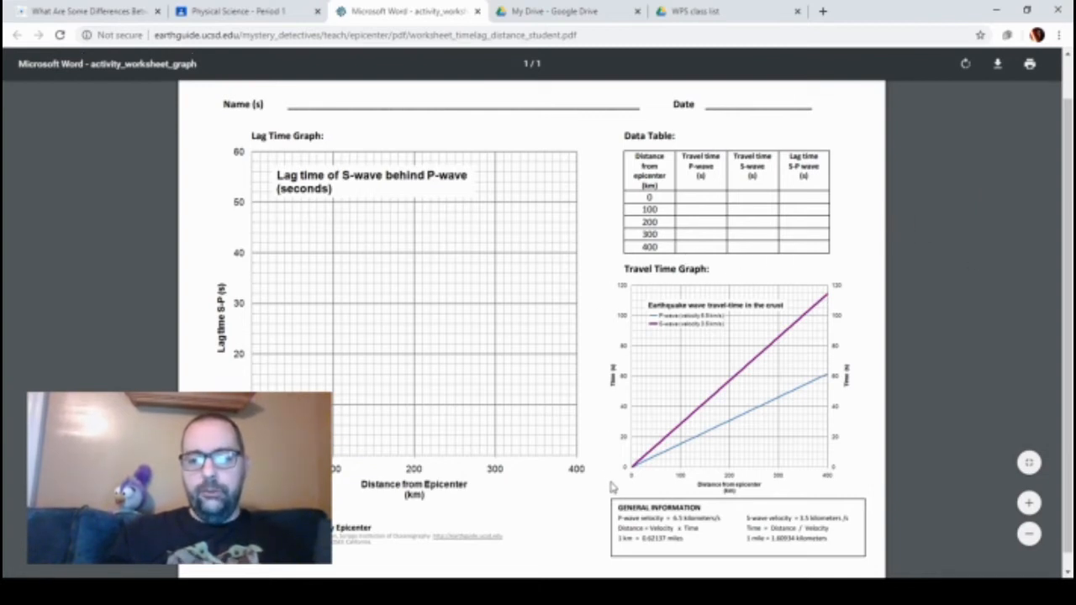
mouse_move(882, 343)
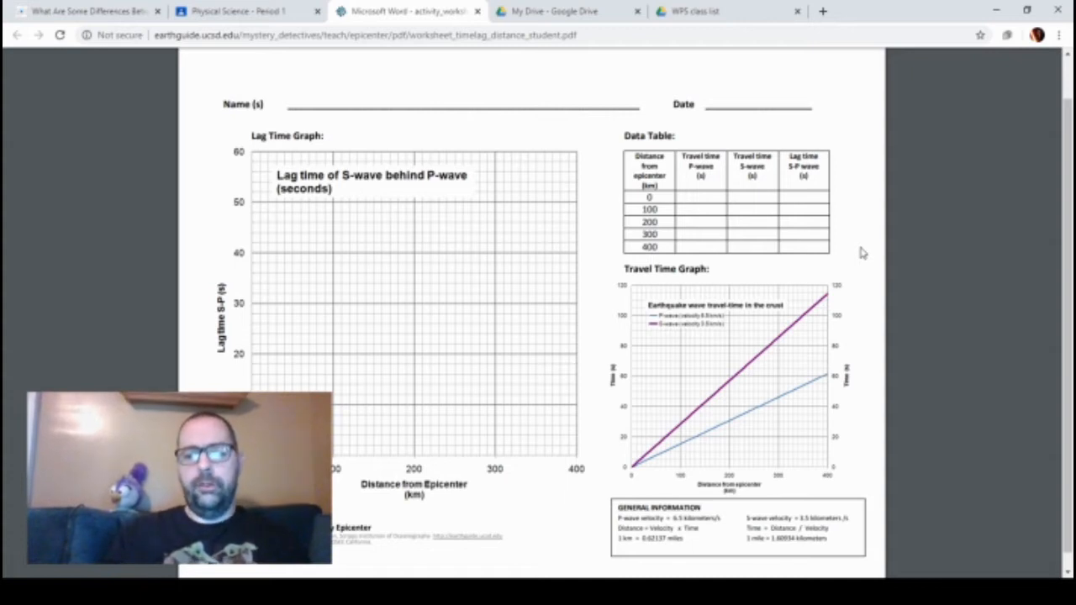
mouse_move(746, 348)
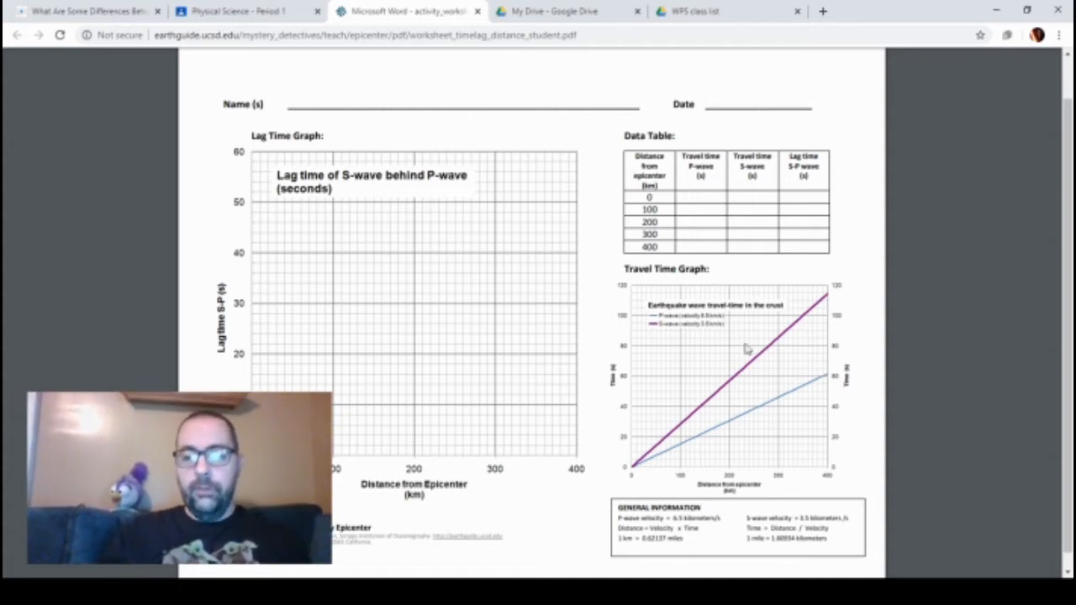
mouse_move(635, 473)
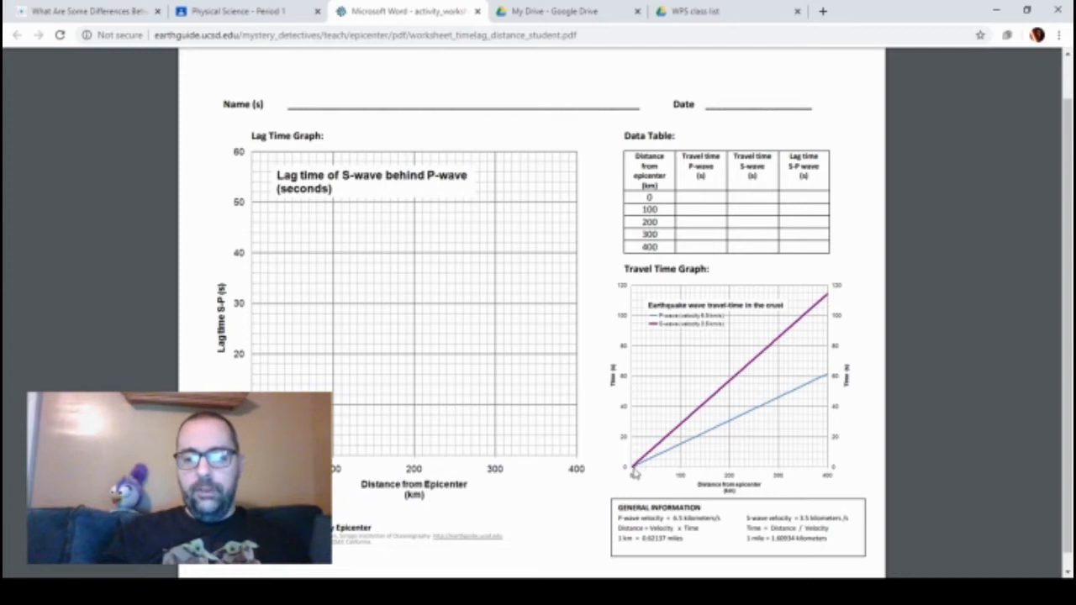
mouse_move(737, 433)
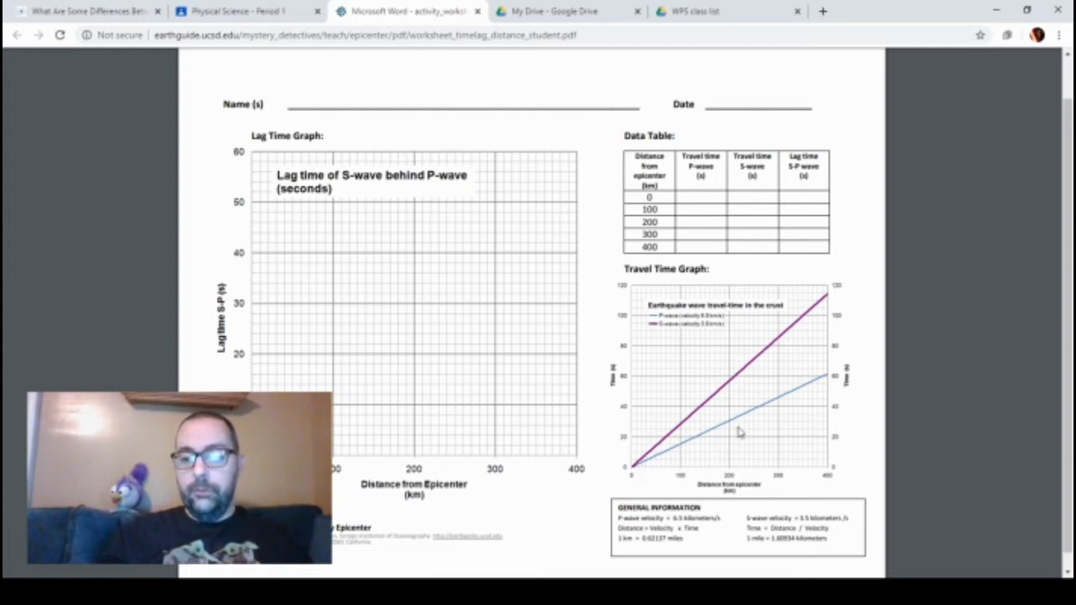
mouse_move(780, 406)
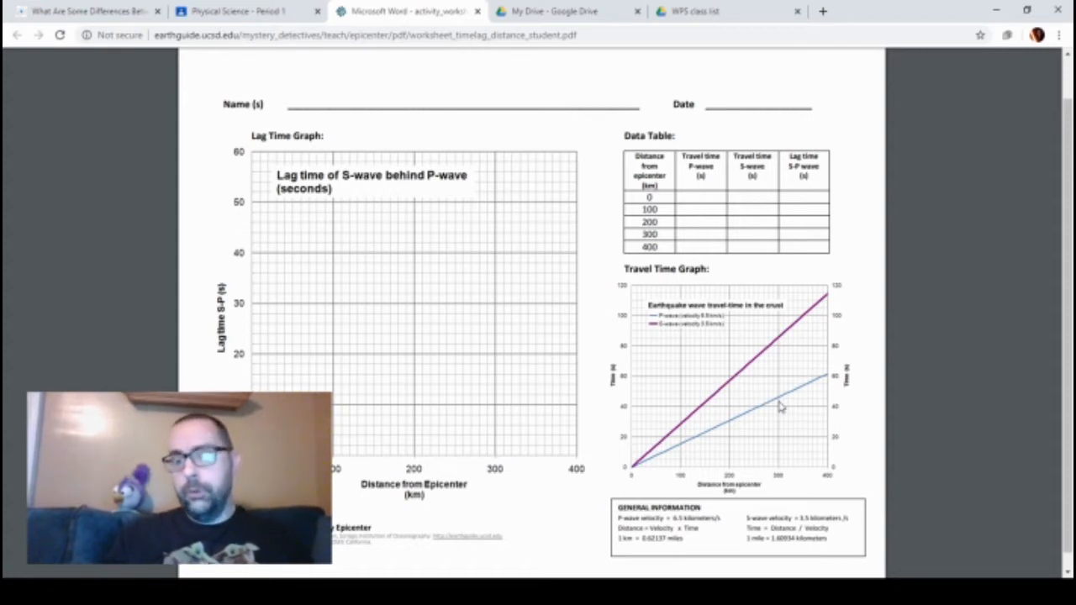
mouse_move(637, 469)
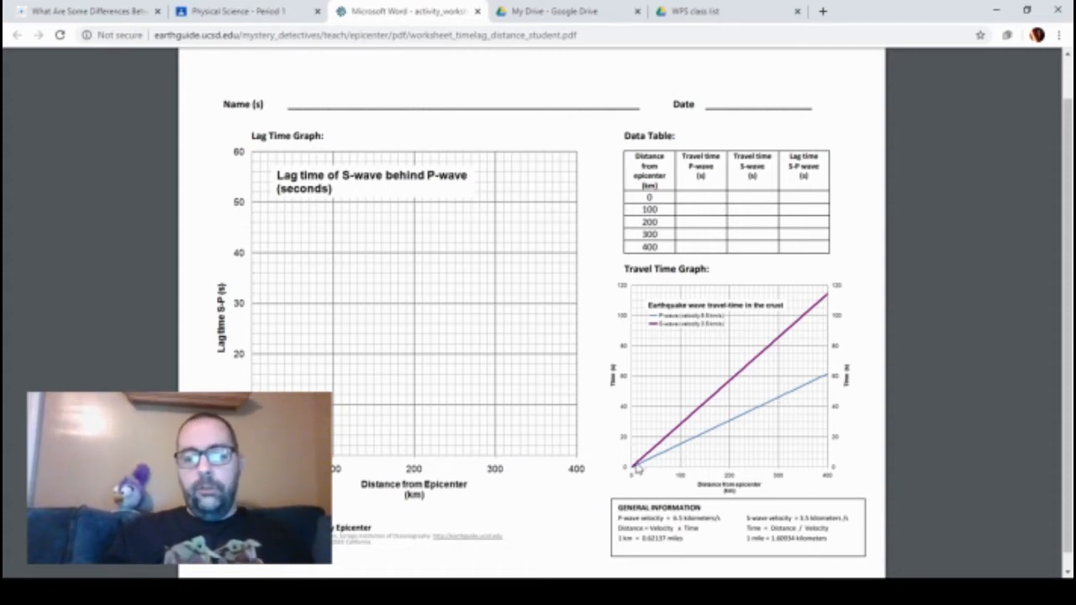
mouse_move(709, 394)
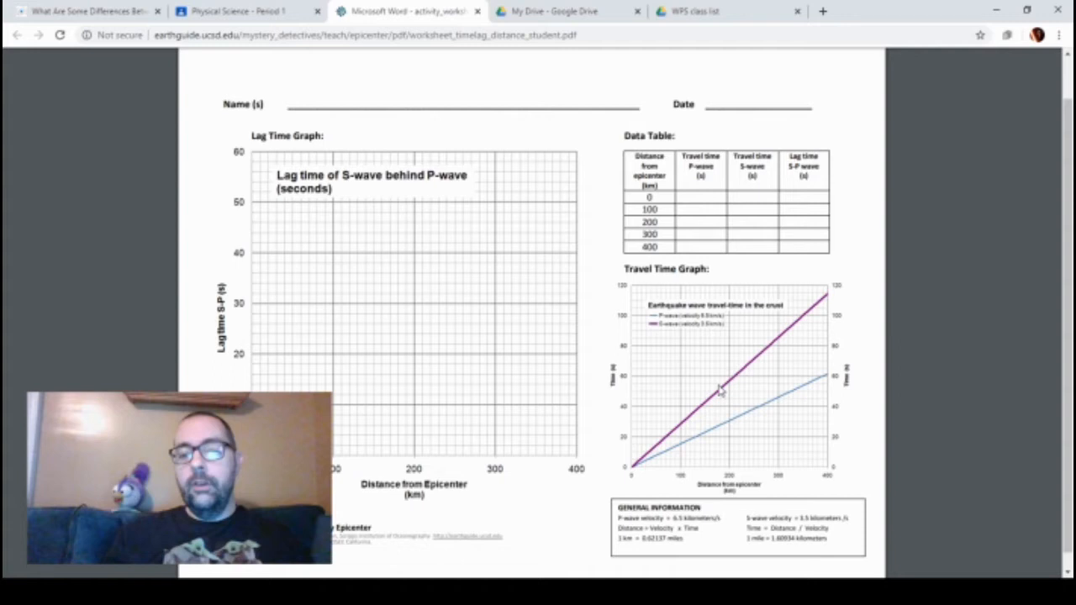
mouse_move(749, 417)
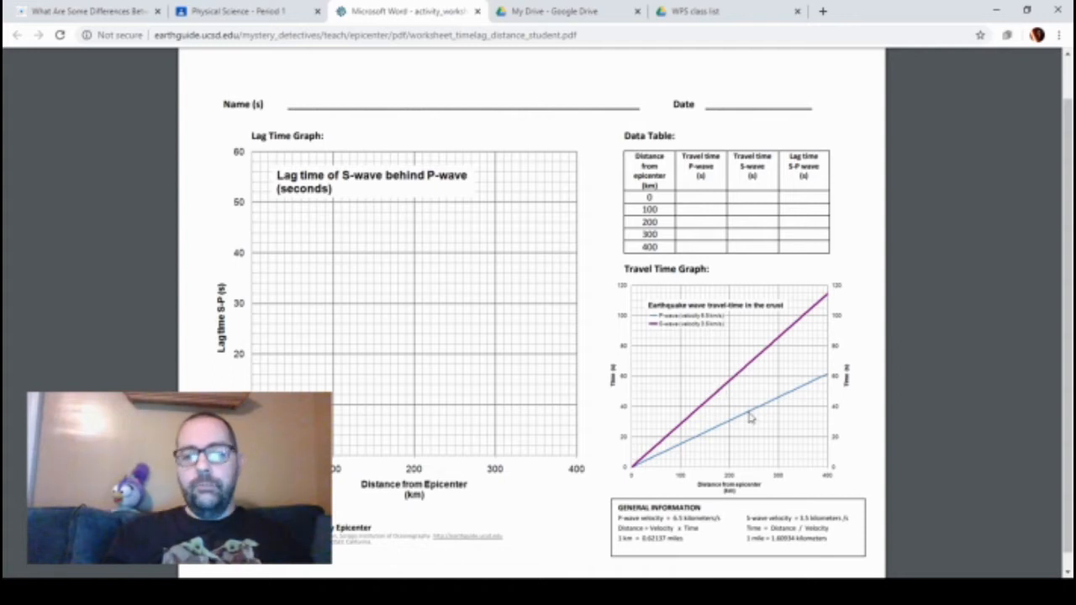
mouse_move(827, 131)
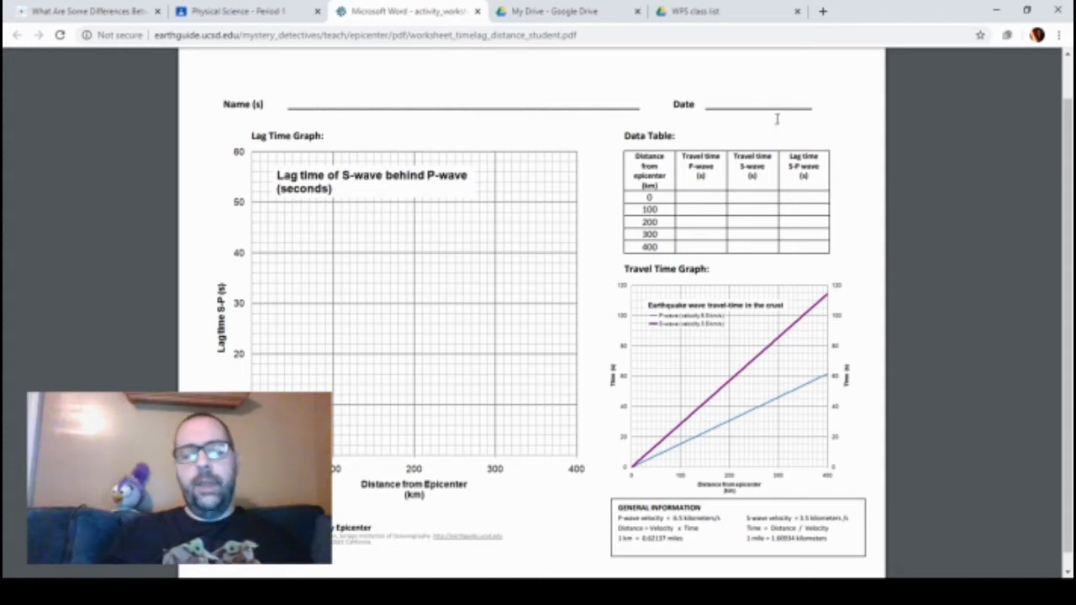
mouse_move(659, 124)
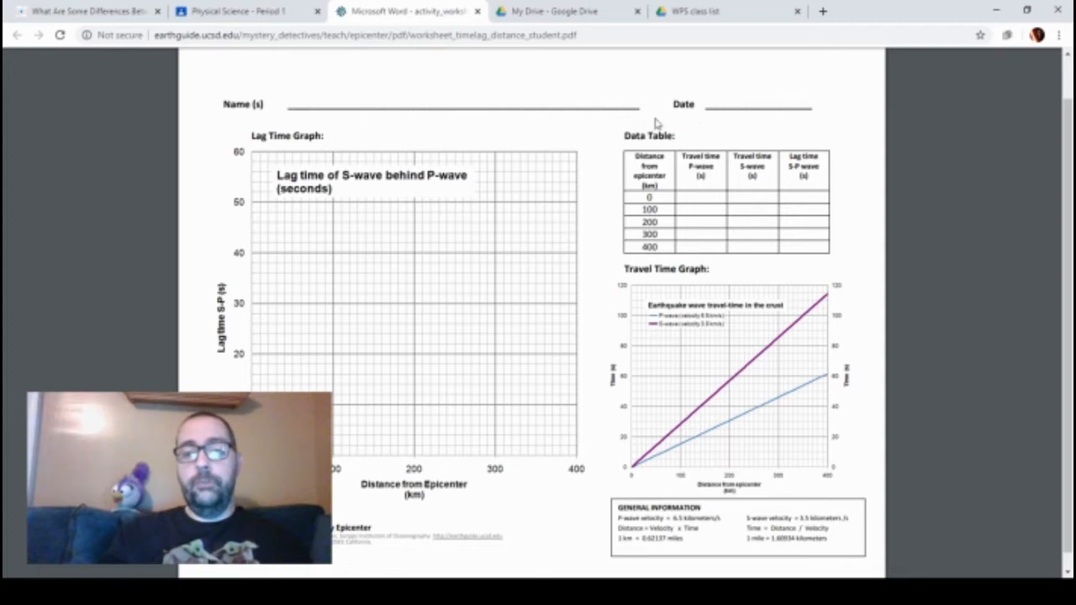
mouse_move(614, 131)
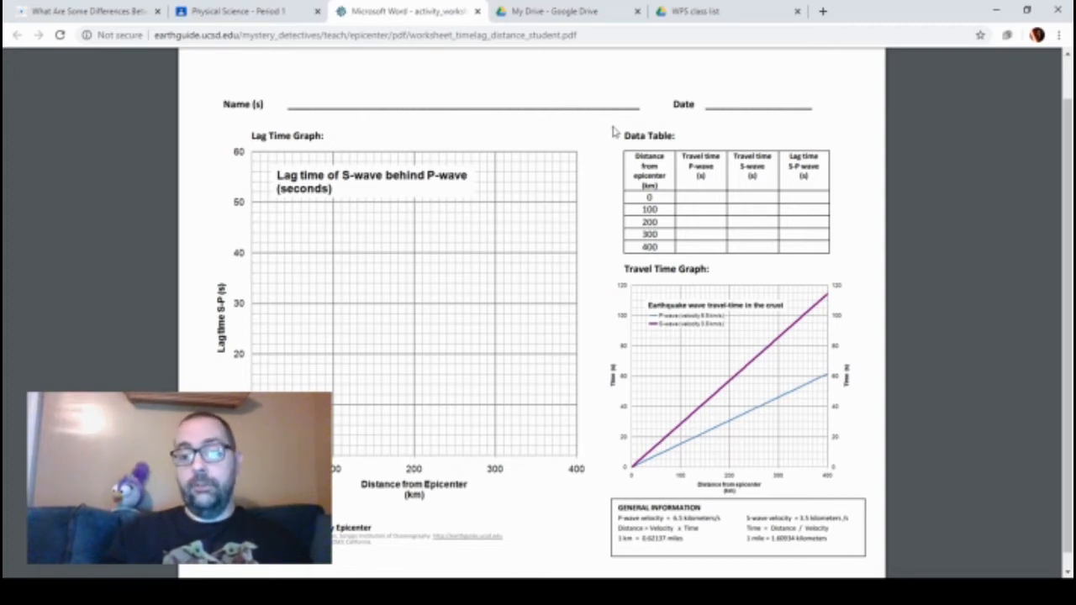
mouse_move(851, 276)
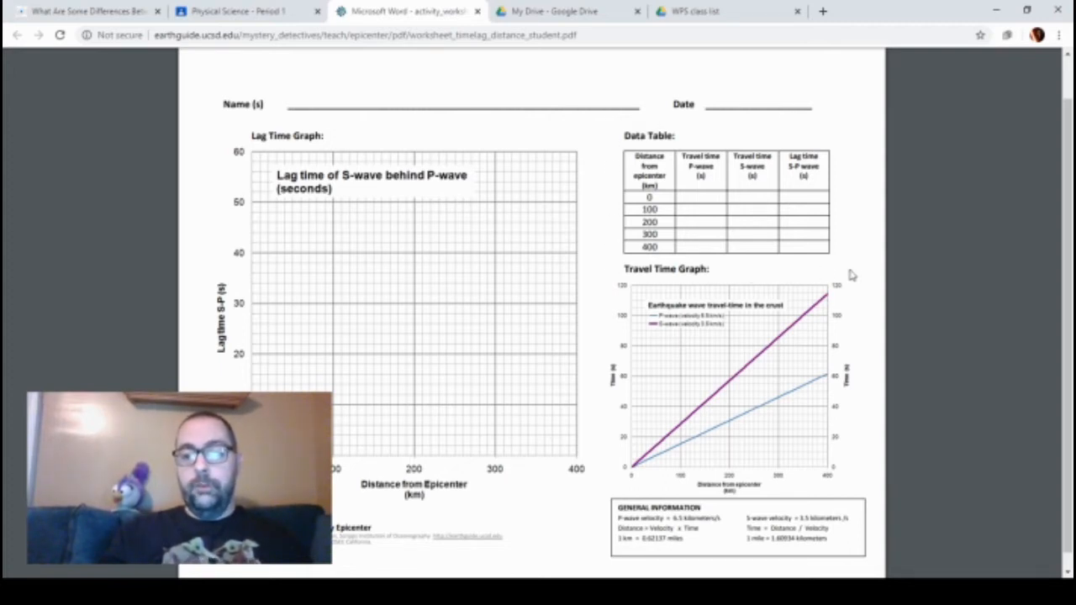
mouse_move(612, 217)
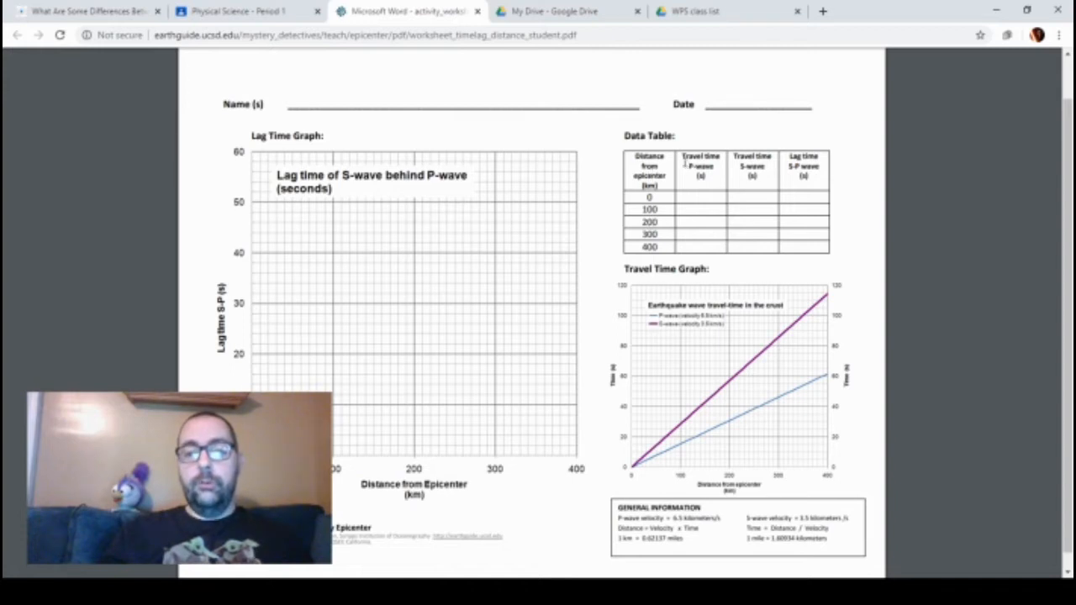
mouse_move(686, 200)
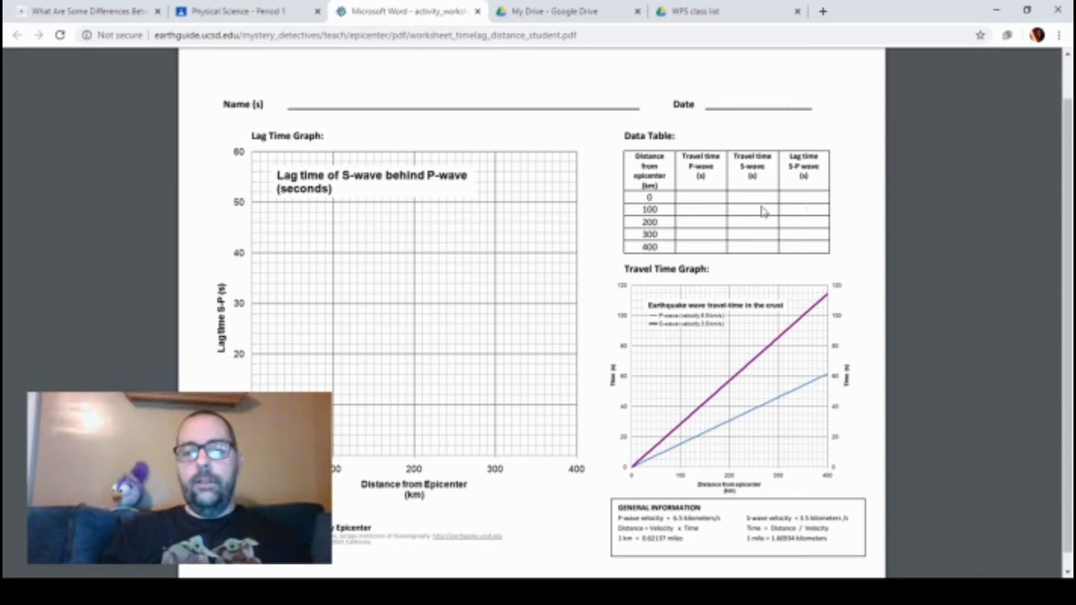
mouse_move(703, 205)
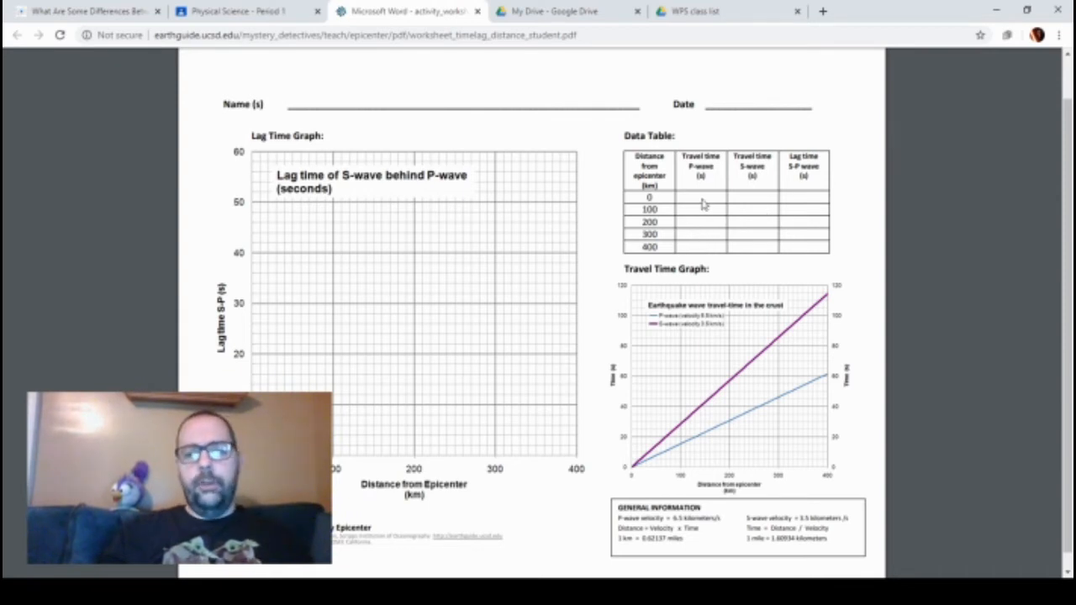
mouse_move(632, 197)
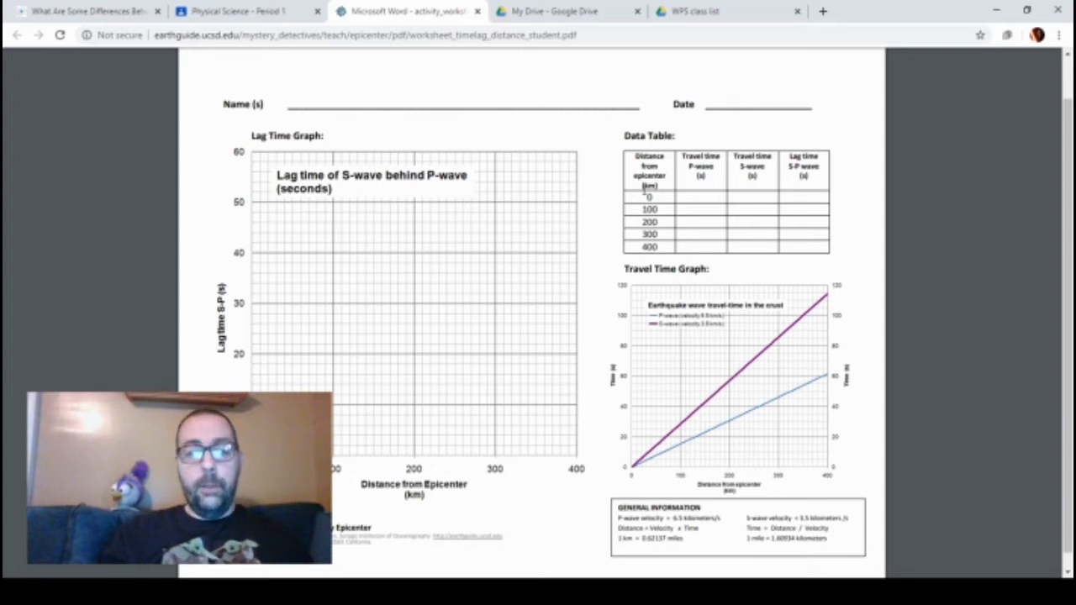
mouse_move(716, 189)
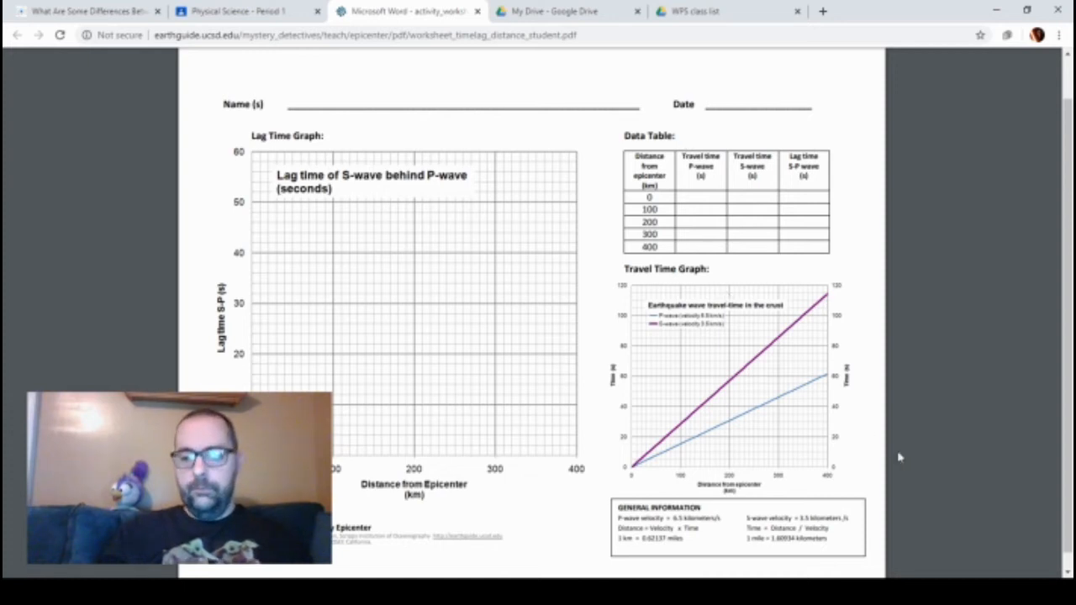
mouse_move(1053, 484)
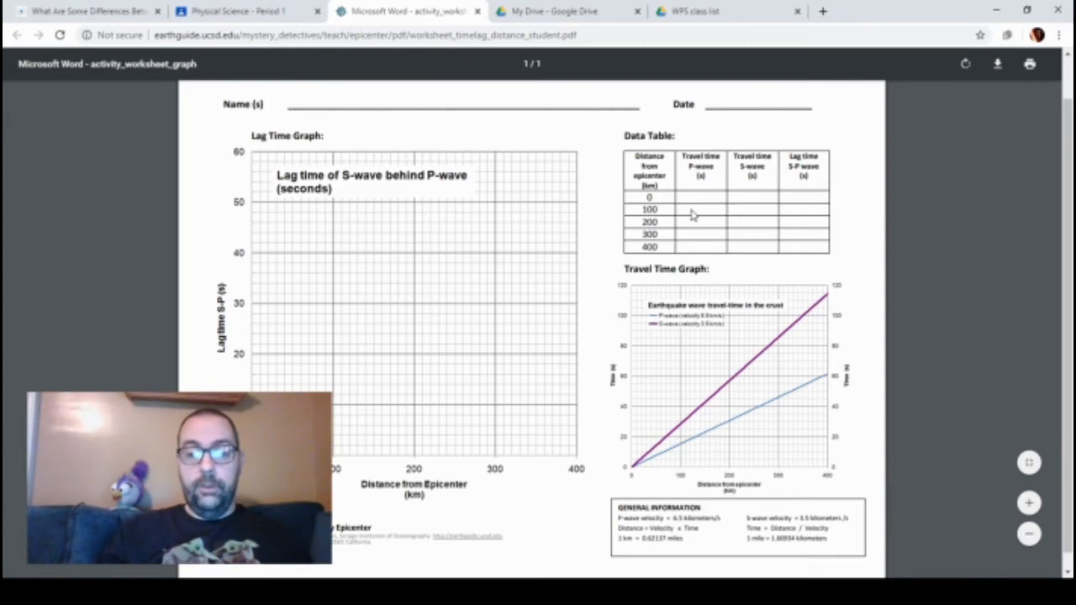
mouse_move(686, 199)
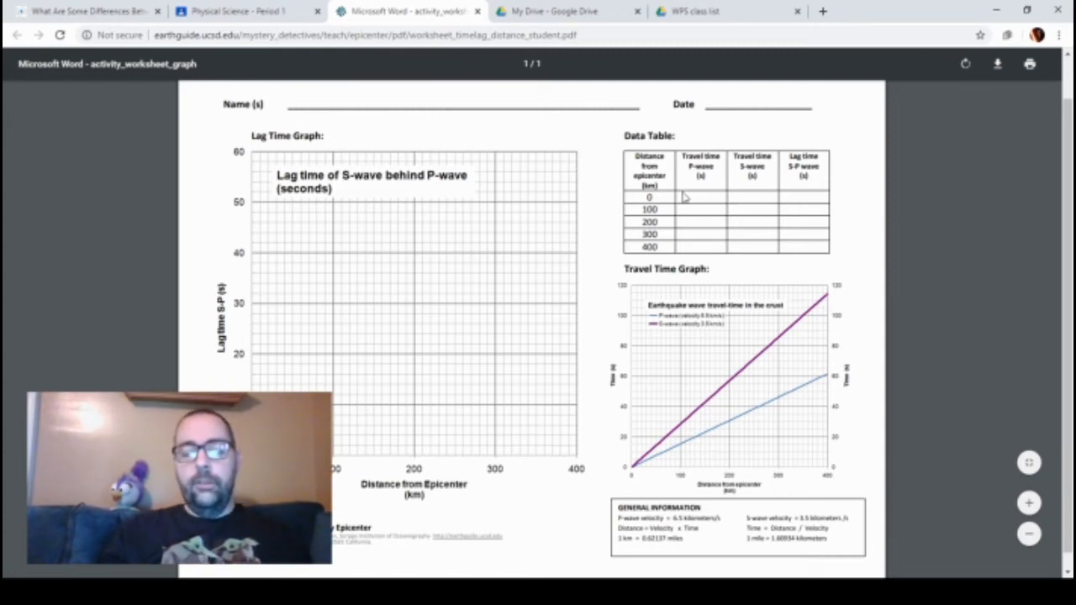
mouse_move(676, 415)
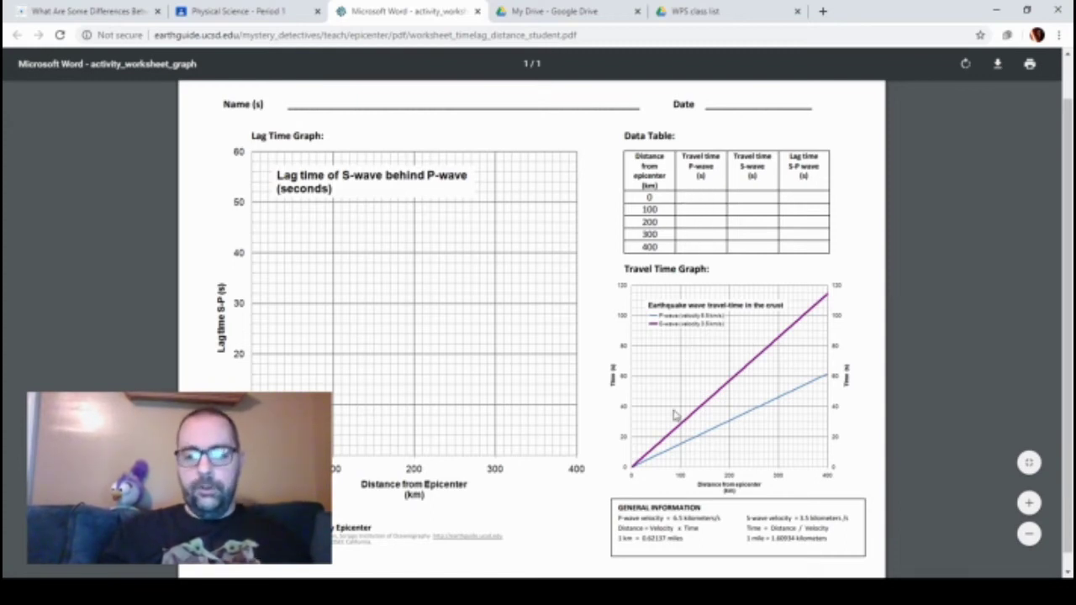
mouse_move(632, 469)
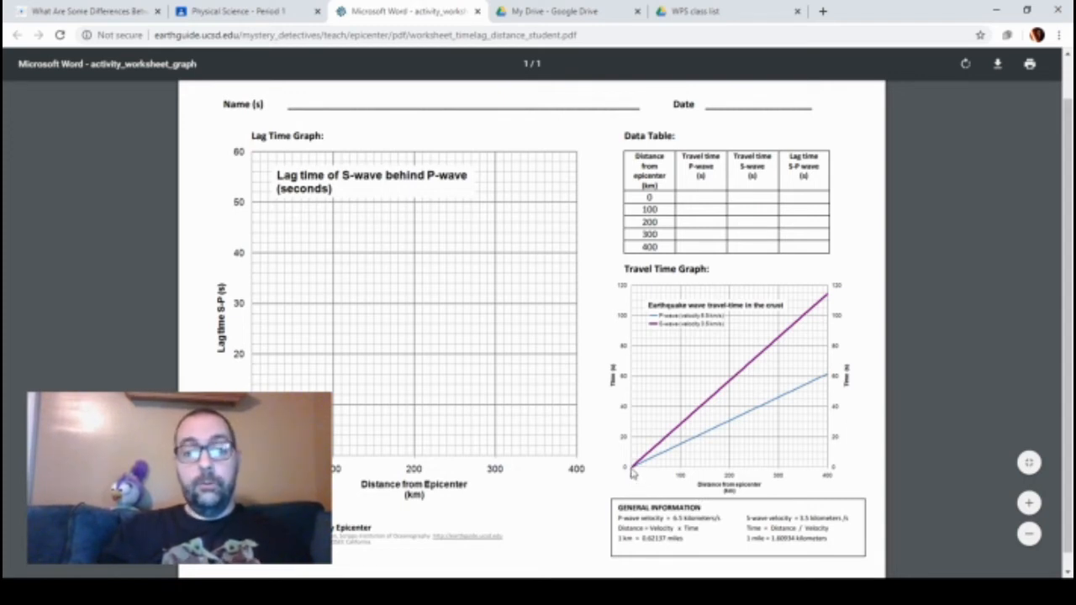
mouse_move(659, 458)
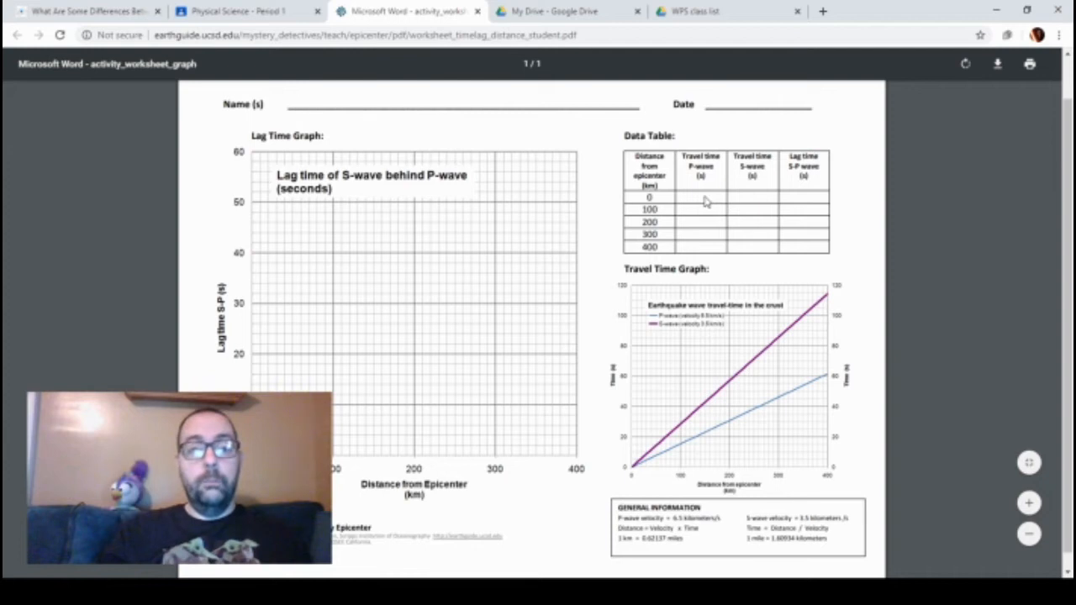
mouse_move(659, 228)
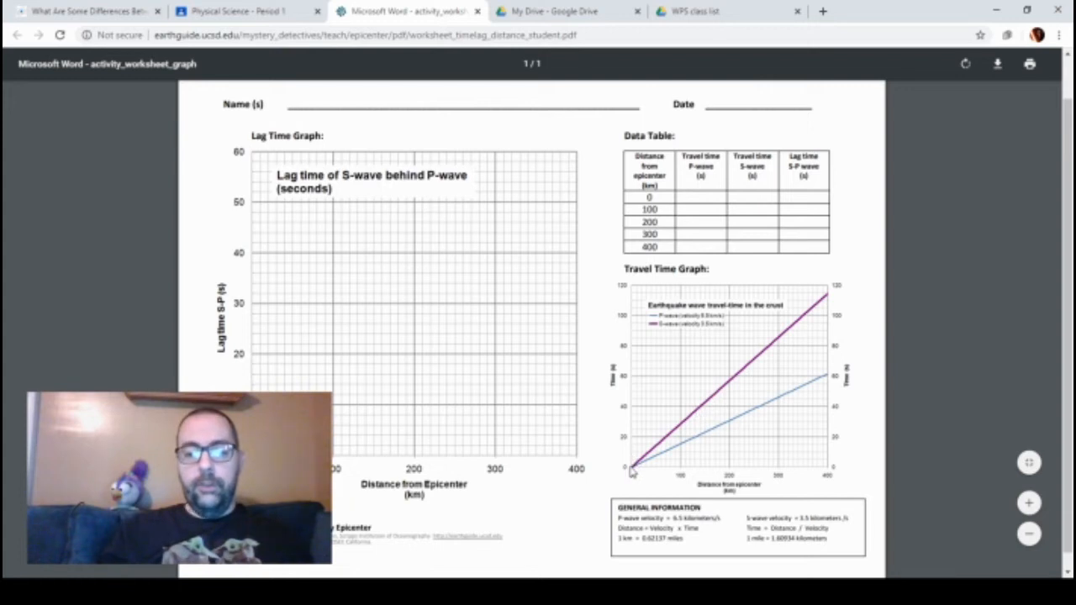
mouse_move(637, 470)
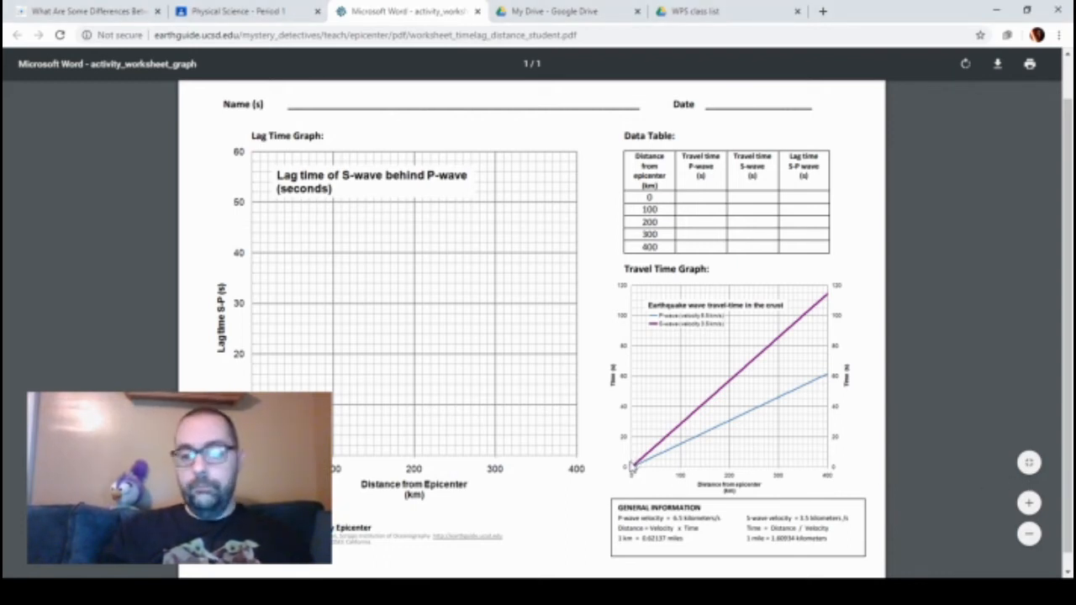
mouse_move(756, 202)
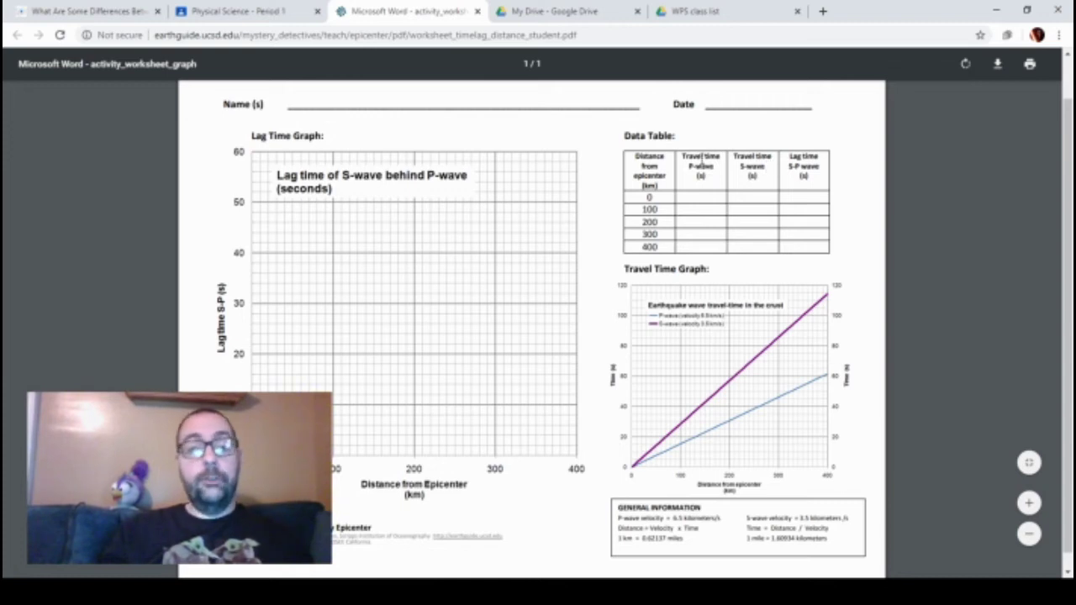
mouse_move(750, 202)
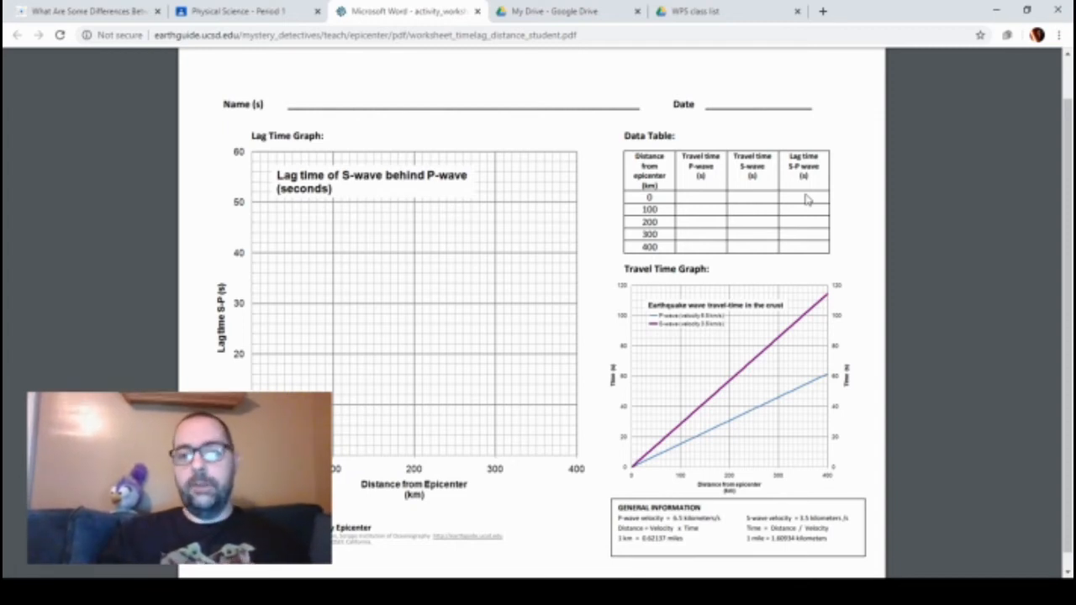
mouse_move(791, 202)
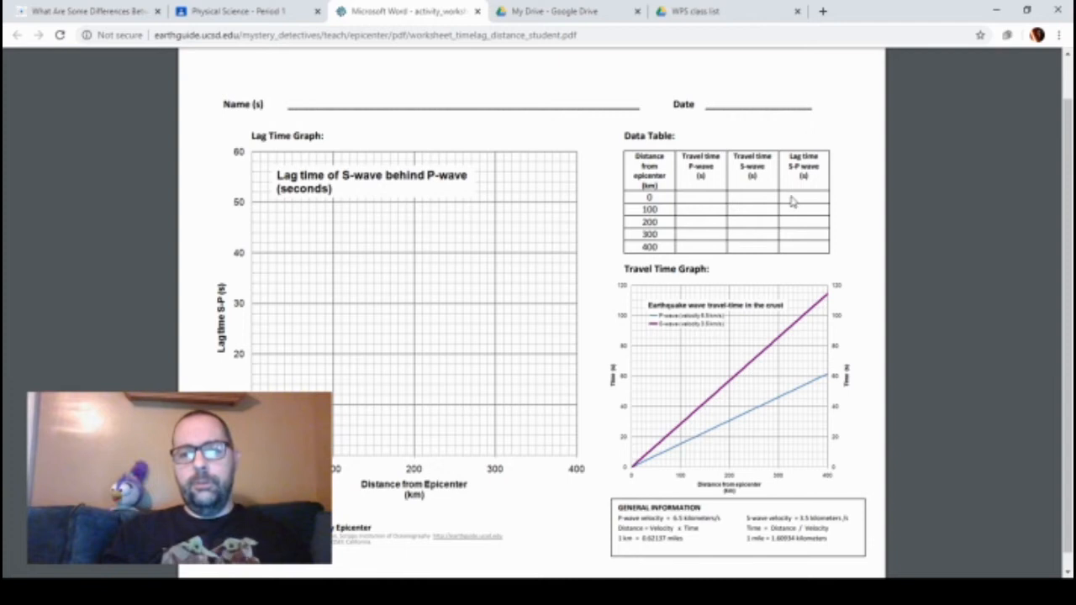
mouse_move(995, 444)
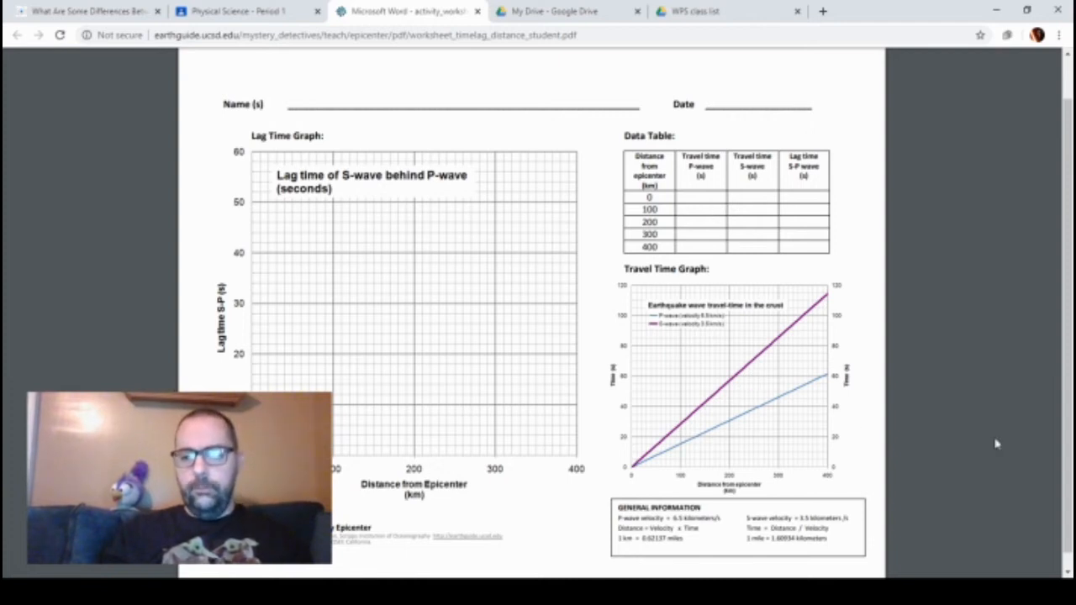
mouse_move(1043, 481)
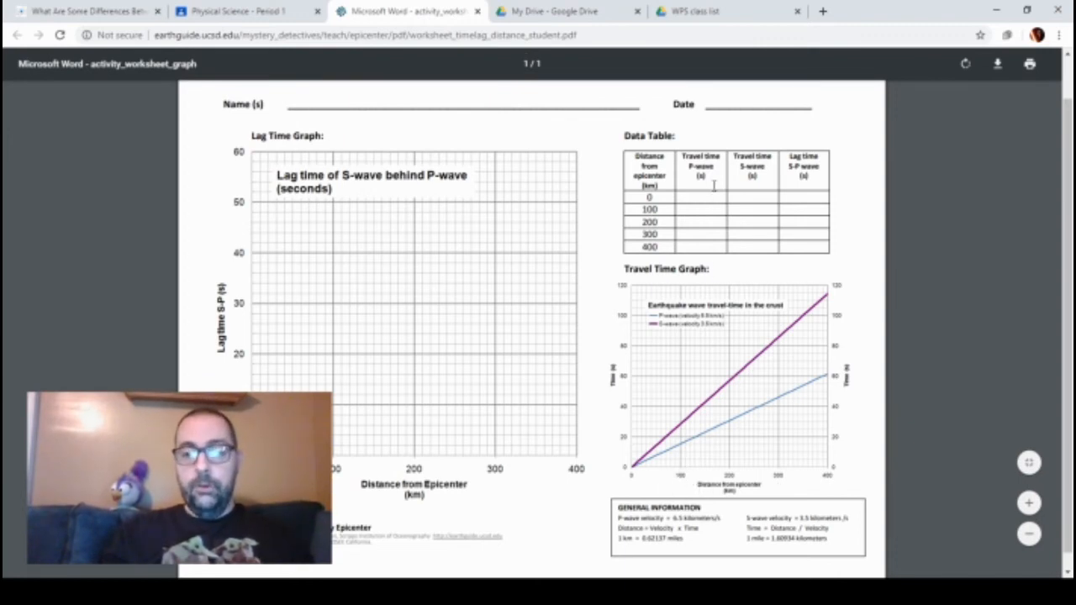
mouse_move(686, 441)
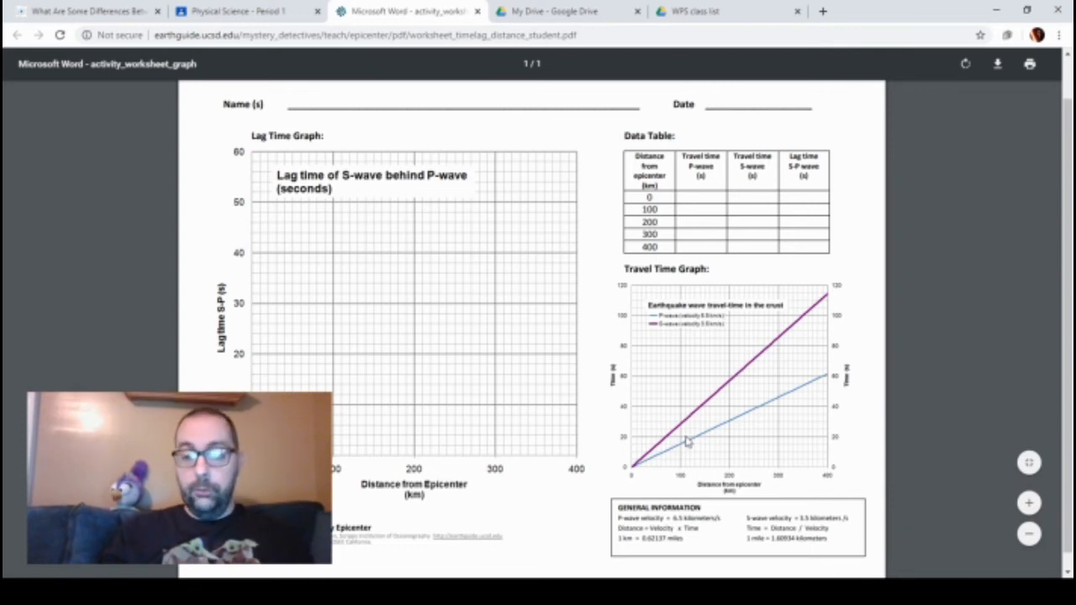
mouse_move(686, 460)
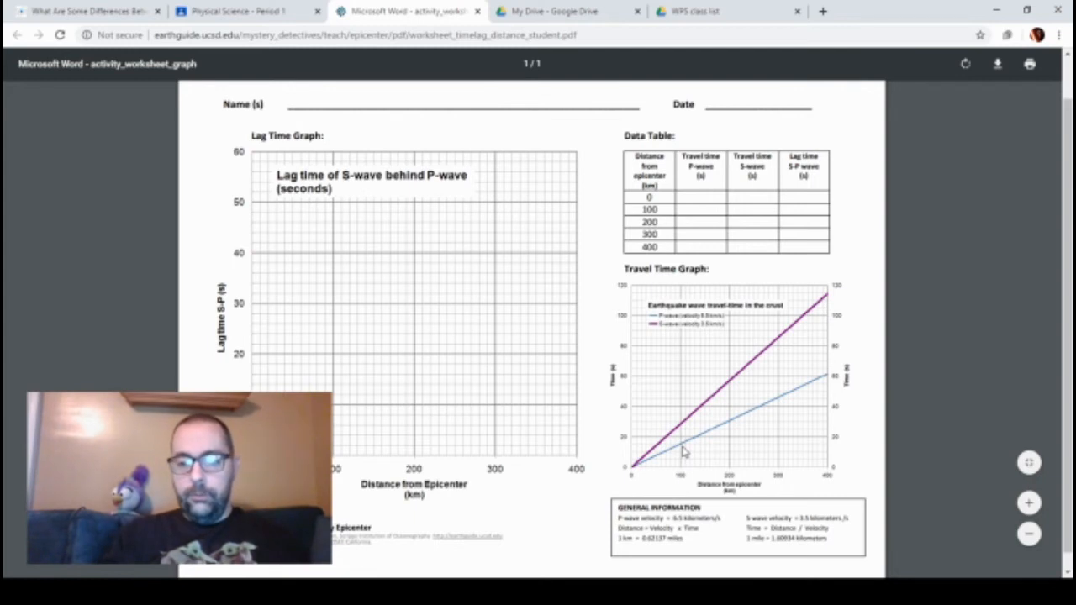
mouse_move(669, 453)
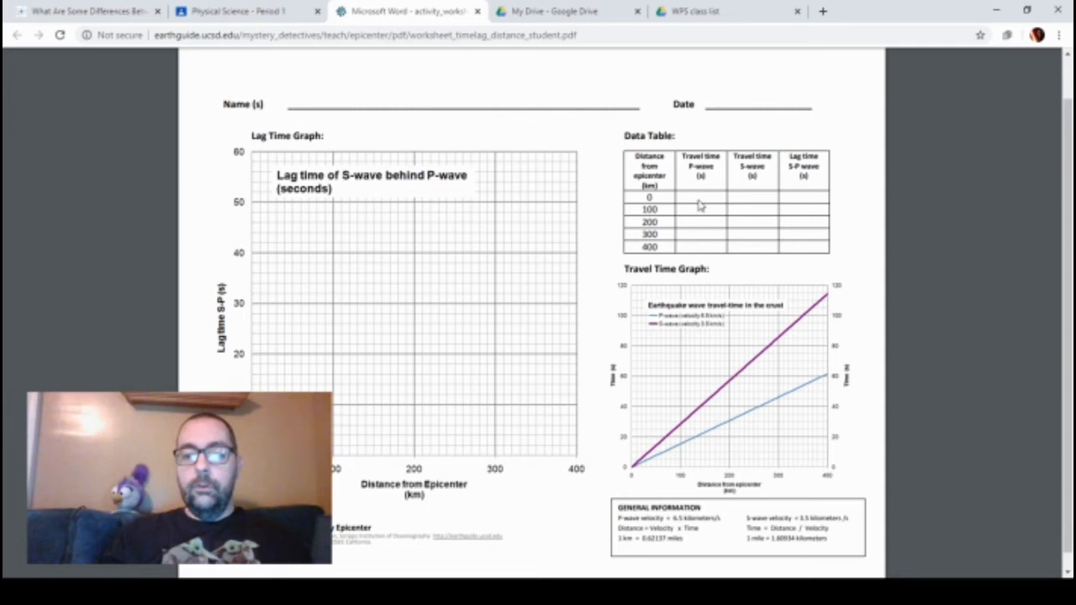
mouse_move(699, 215)
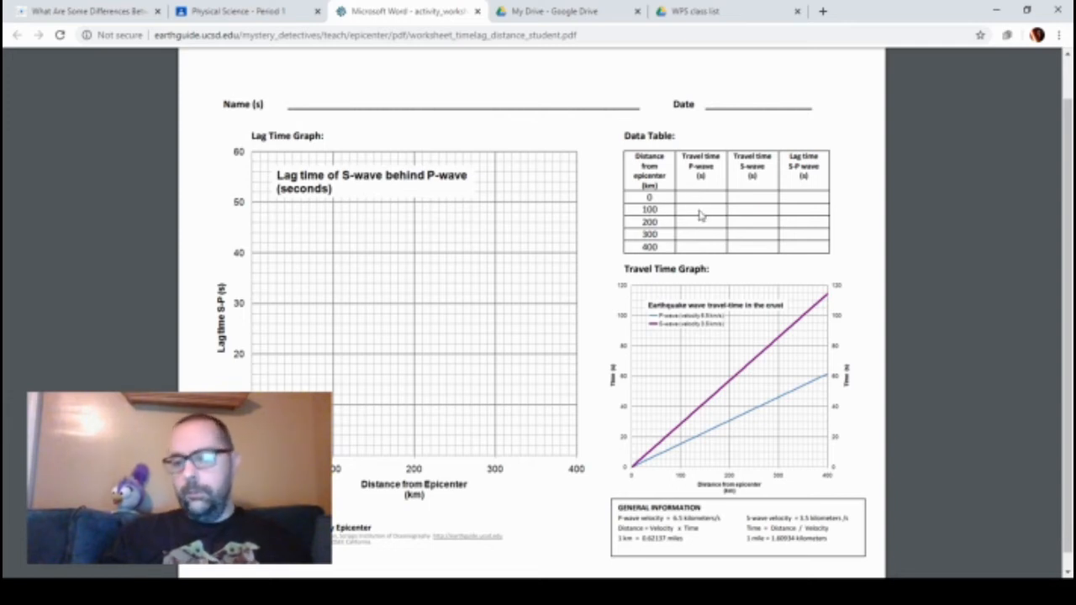
mouse_move(635, 463)
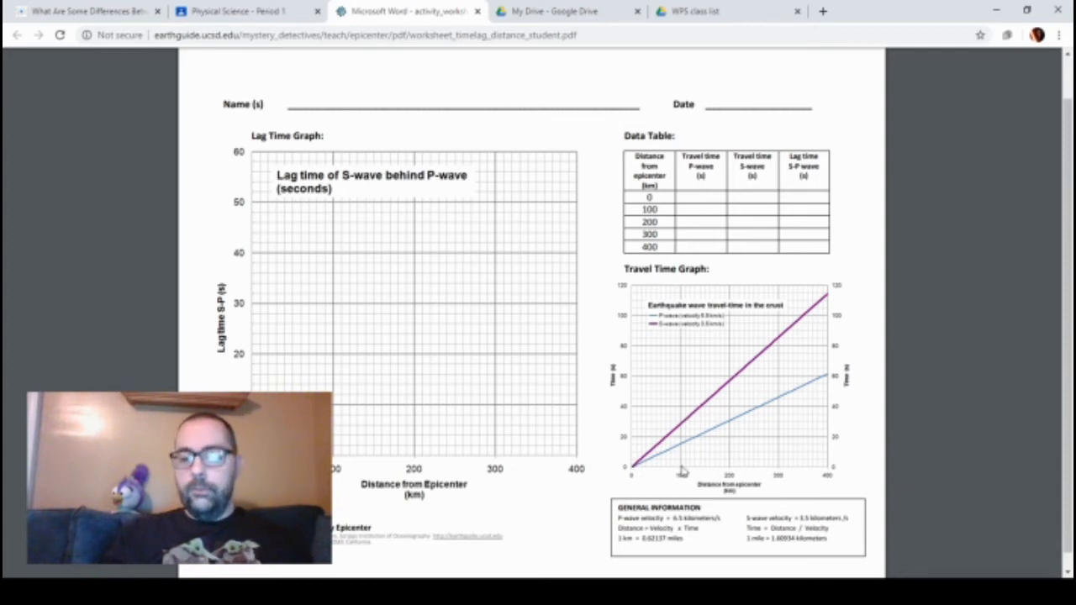
mouse_move(683, 454)
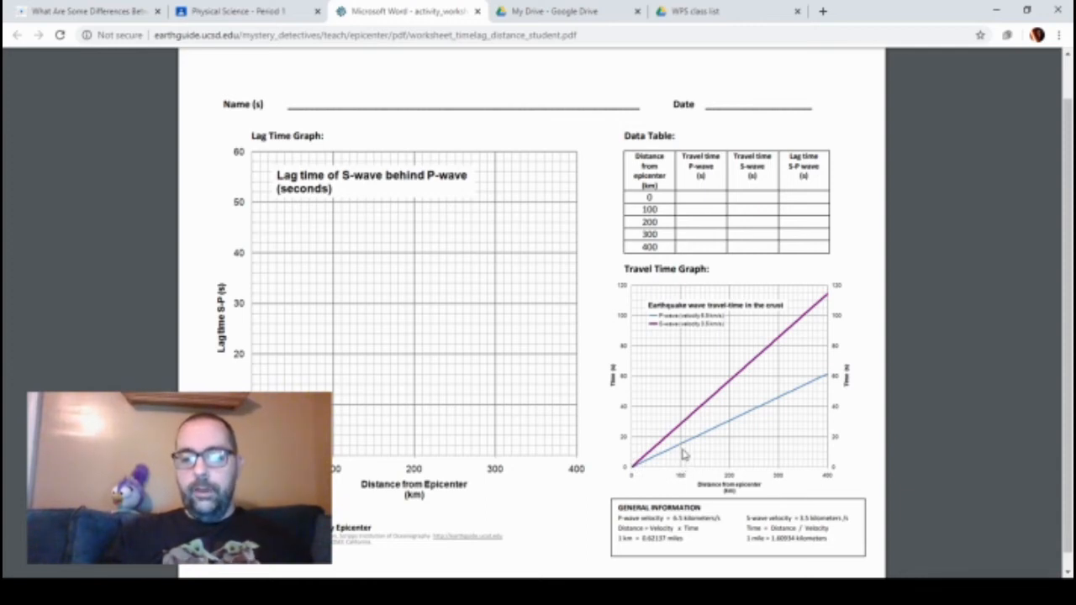
mouse_move(686, 428)
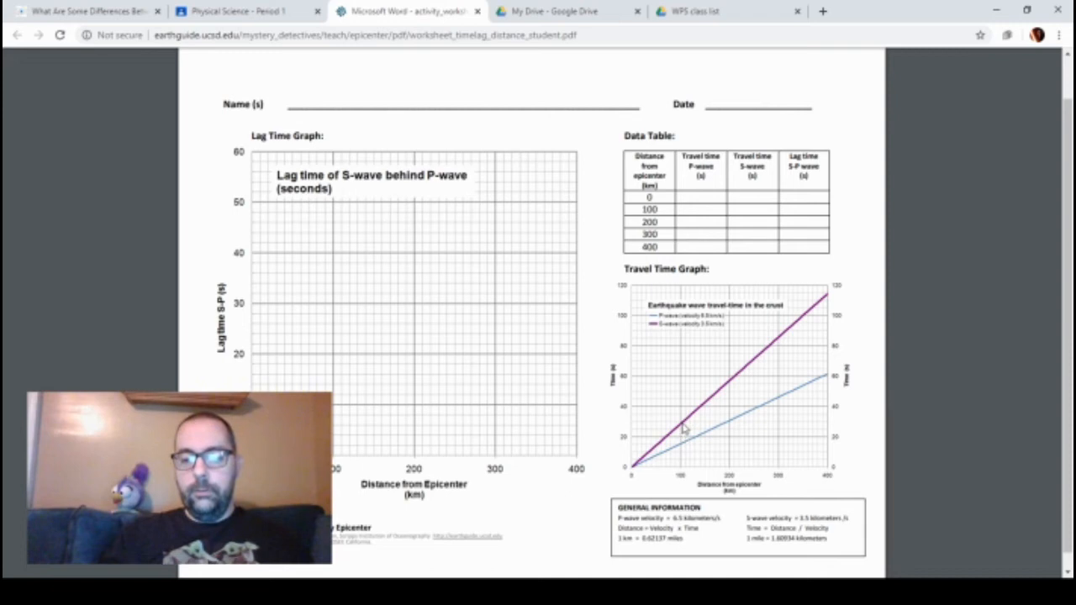
mouse_move(658, 426)
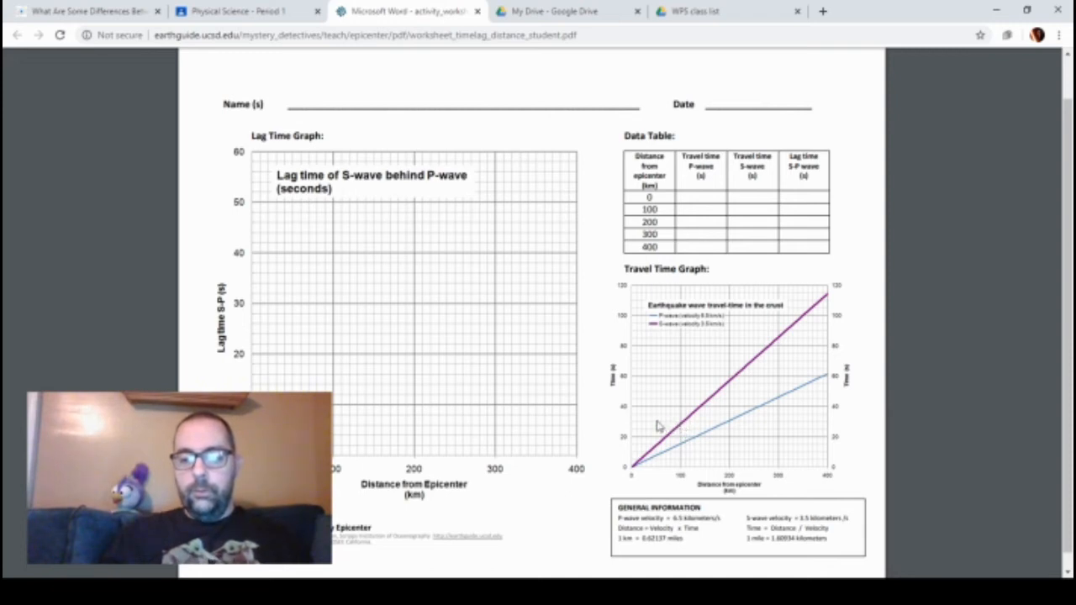
mouse_move(635, 427)
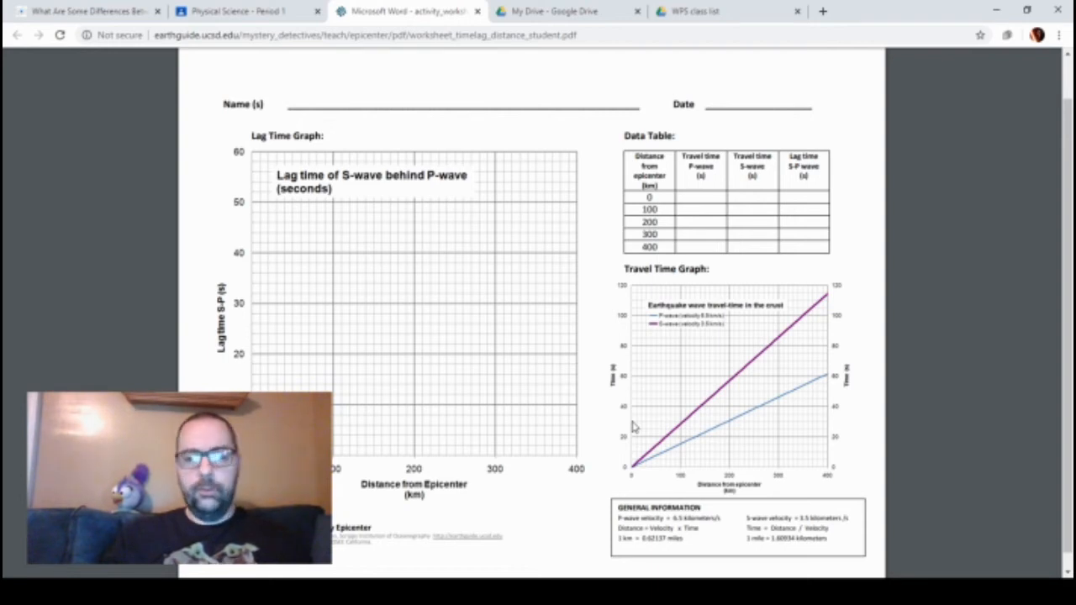
mouse_move(770, 232)
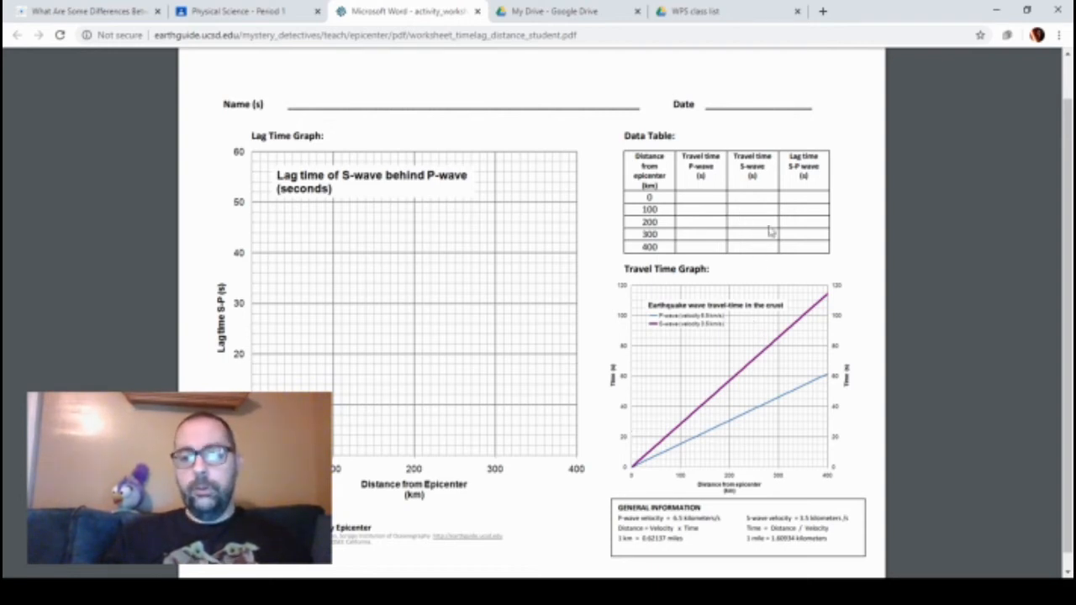
mouse_move(805, 176)
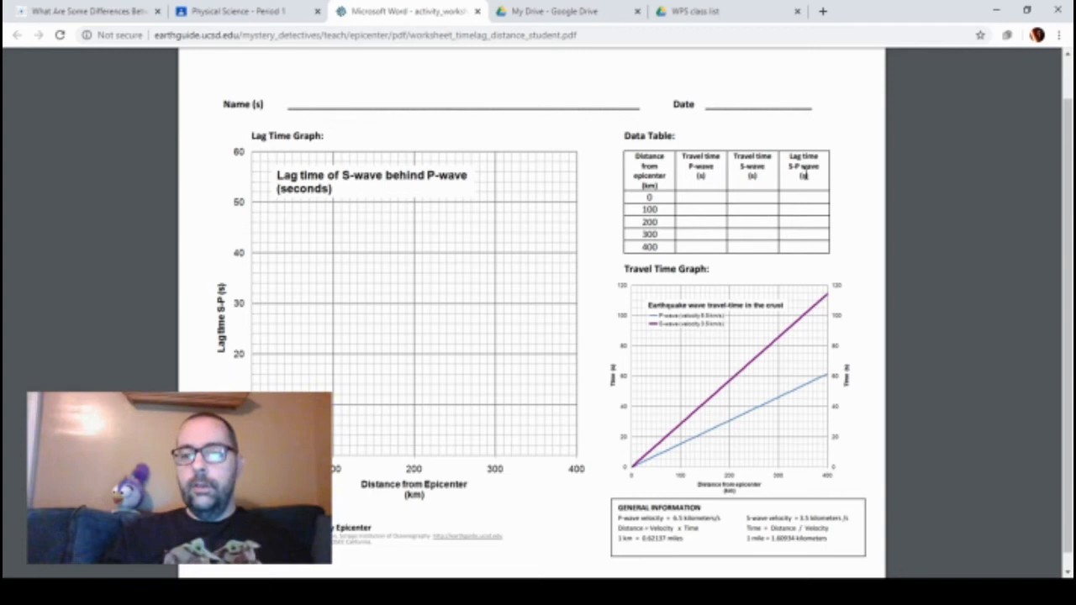
mouse_move(786, 172)
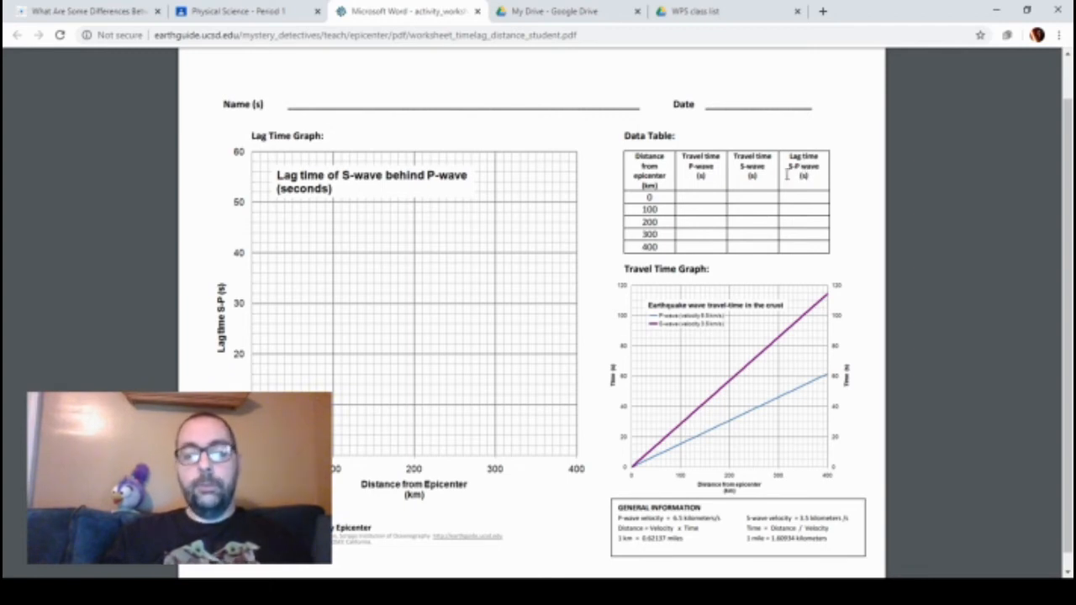
mouse_move(746, 222)
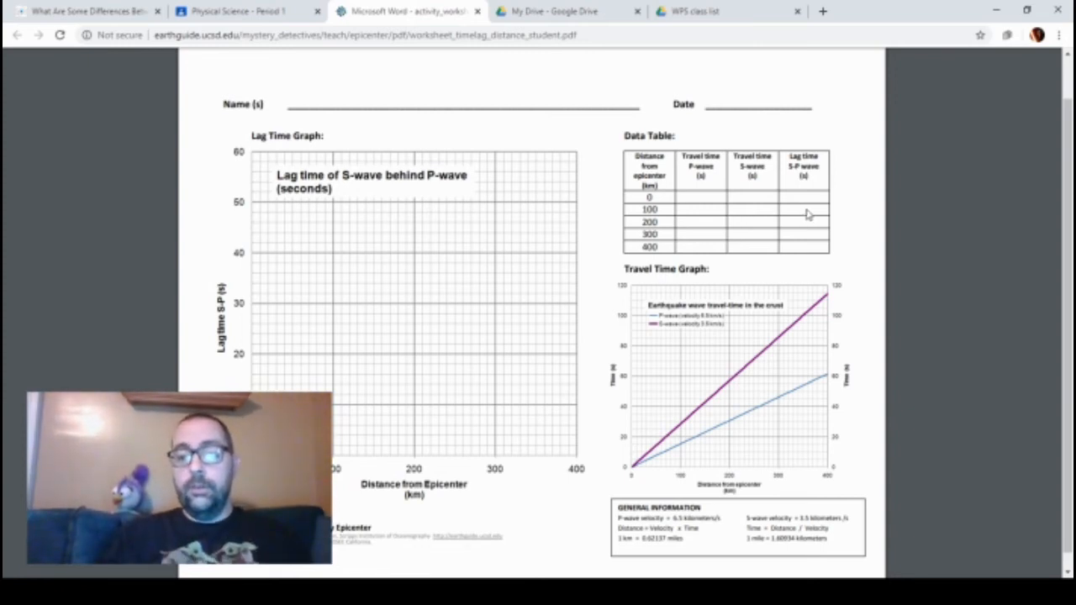
mouse_move(822, 212)
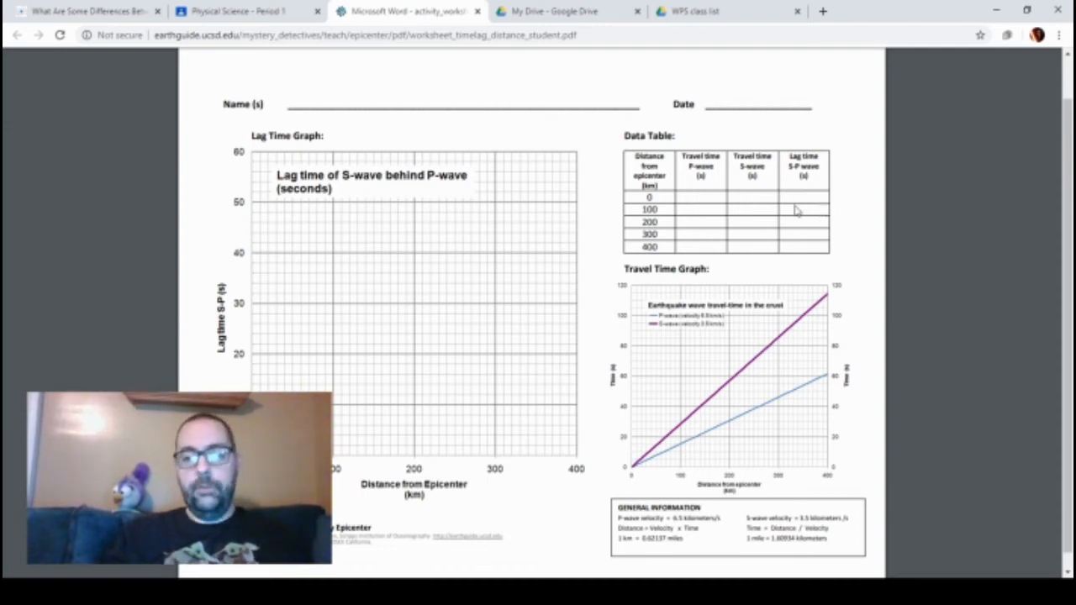
mouse_move(703, 210)
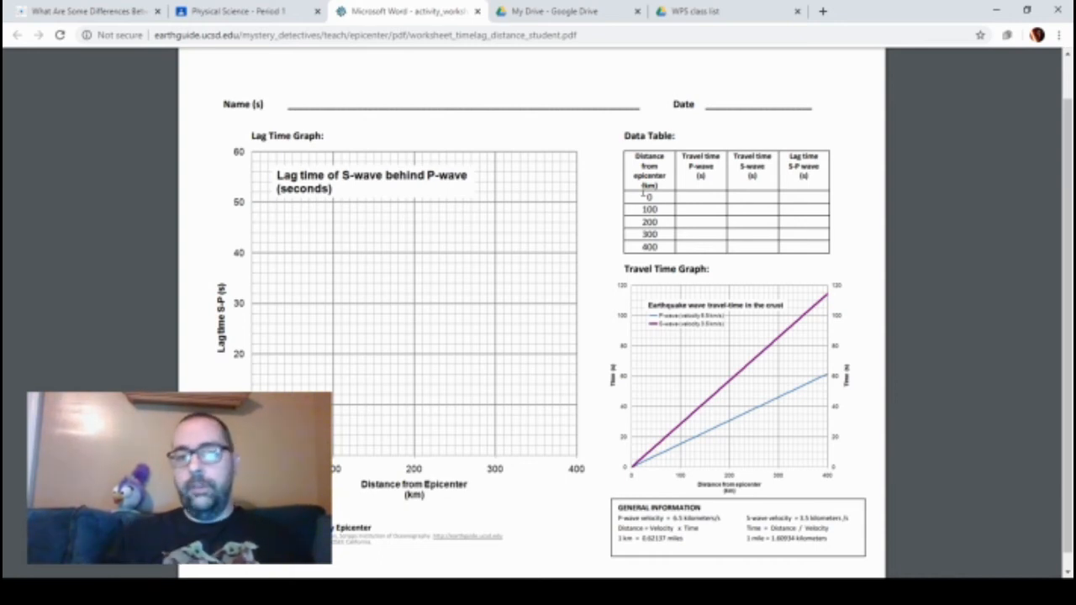
mouse_move(618, 200)
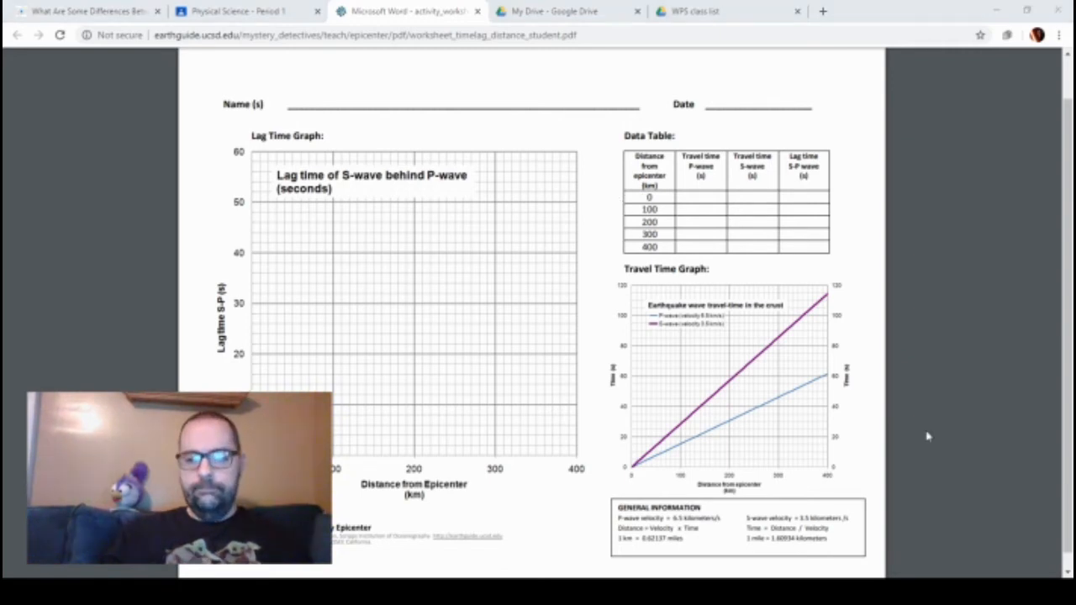
mouse_move(796, 353)
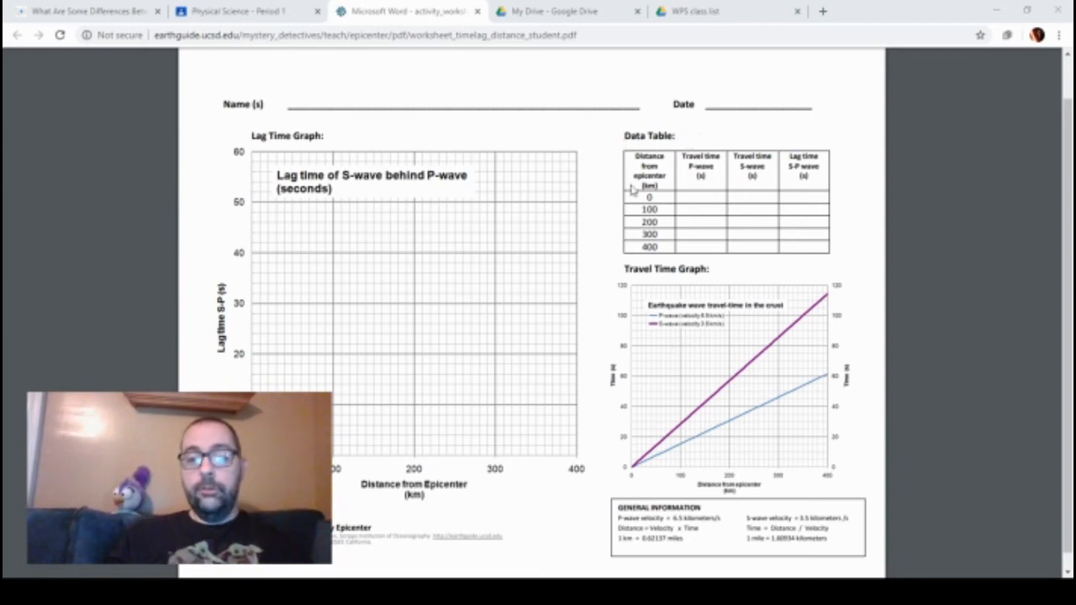
mouse_move(787, 182)
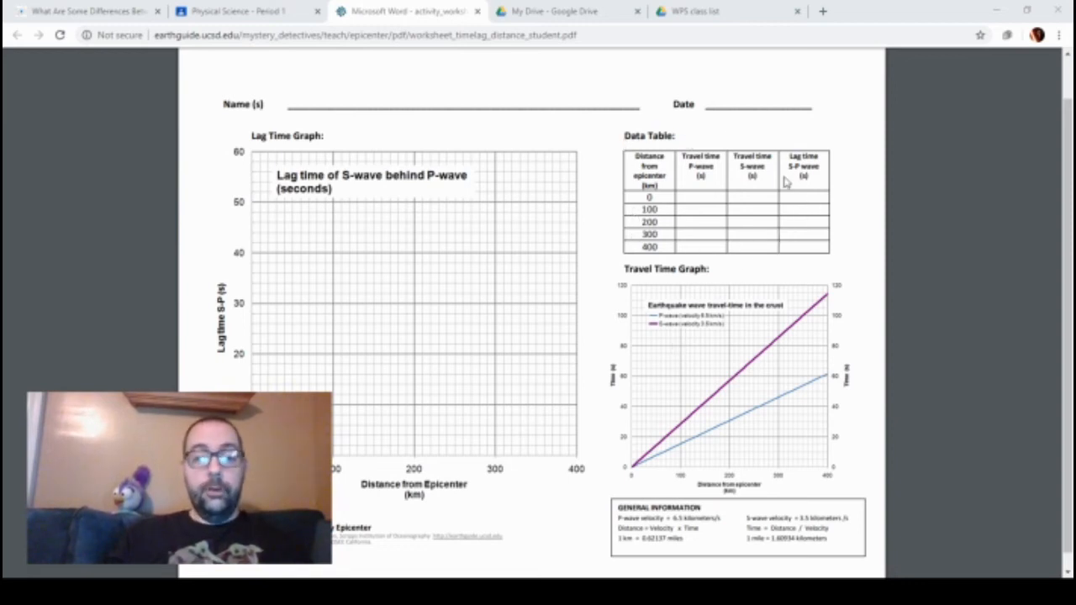
mouse_move(407, 277)
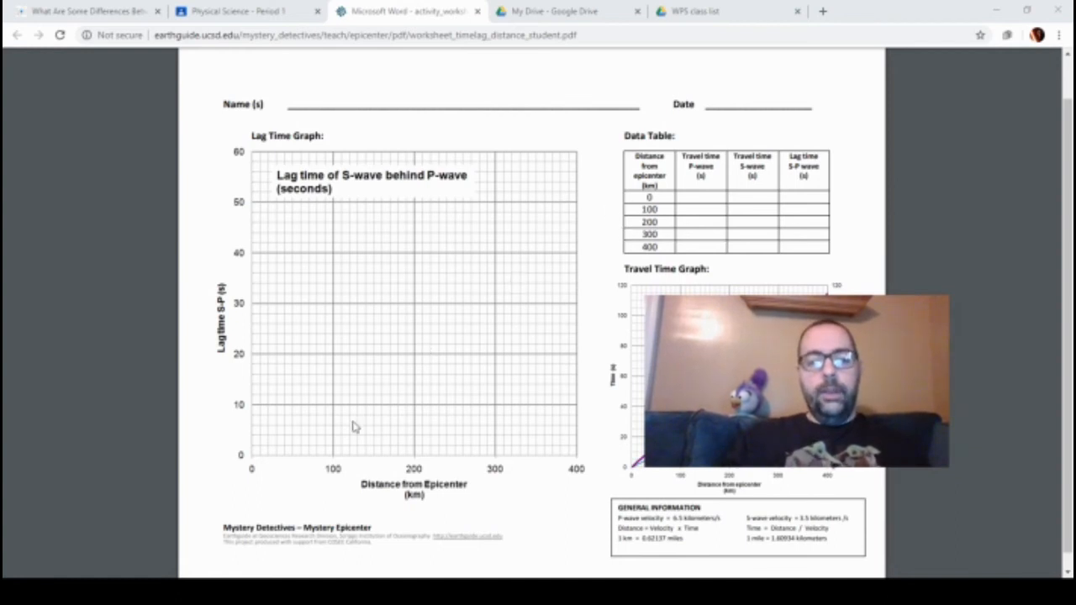
mouse_move(250, 464)
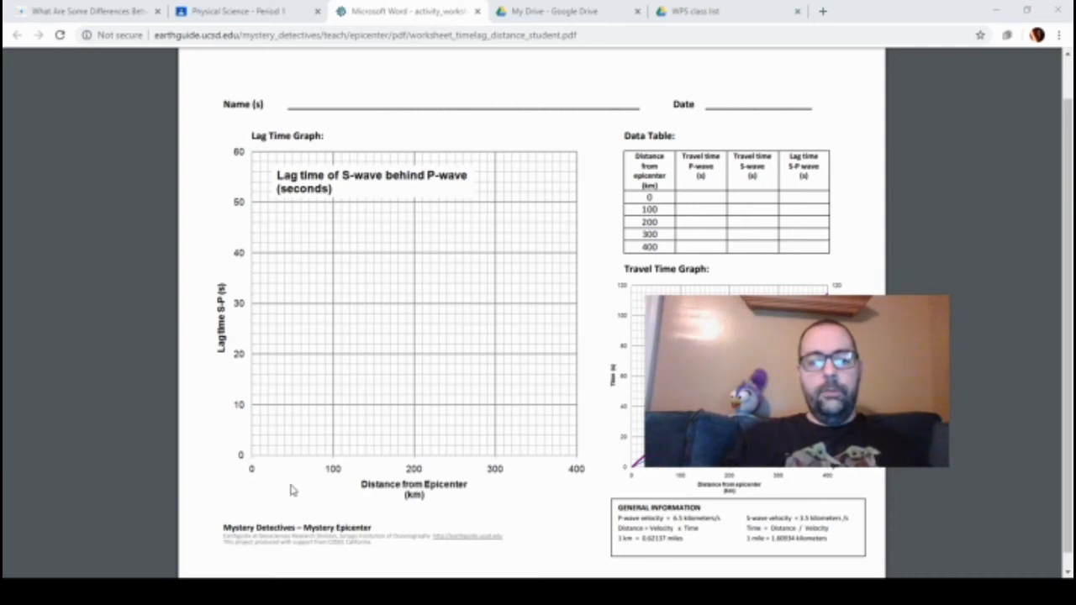
mouse_move(254, 485)
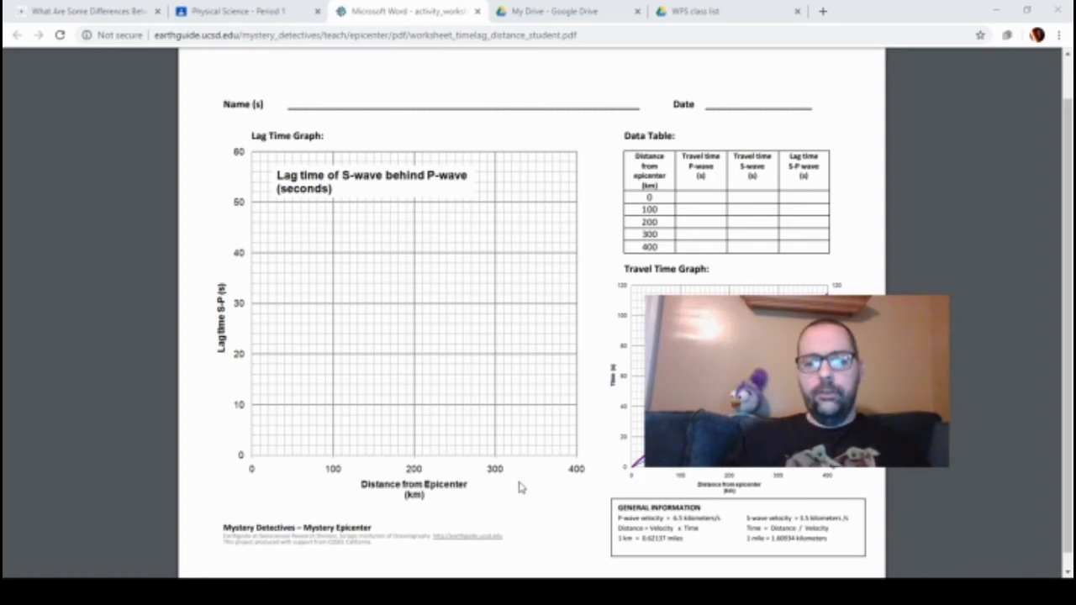
mouse_move(568, 482)
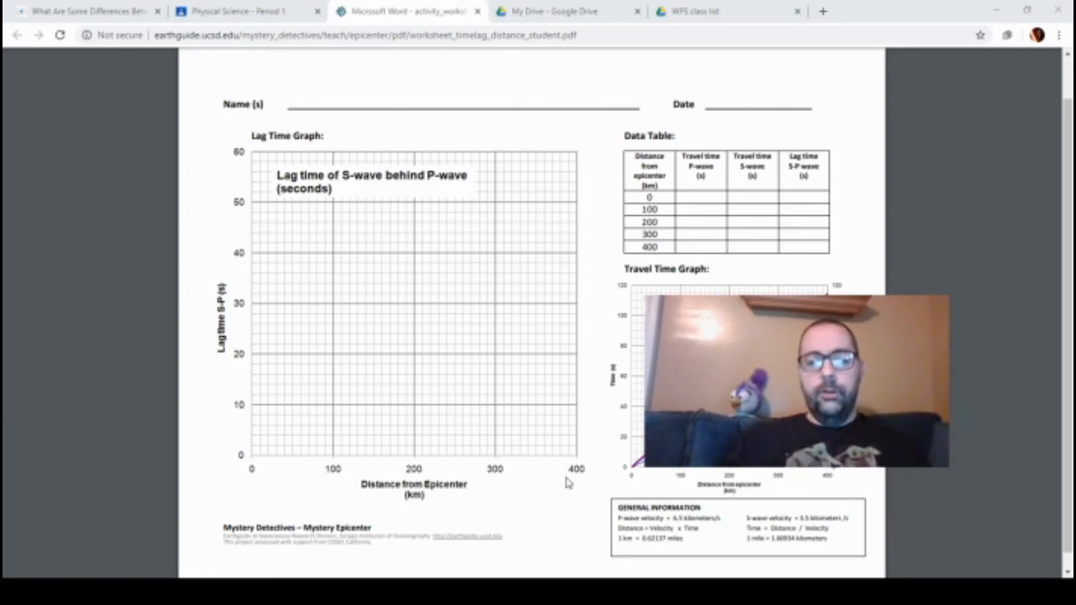
mouse_move(272, 473)
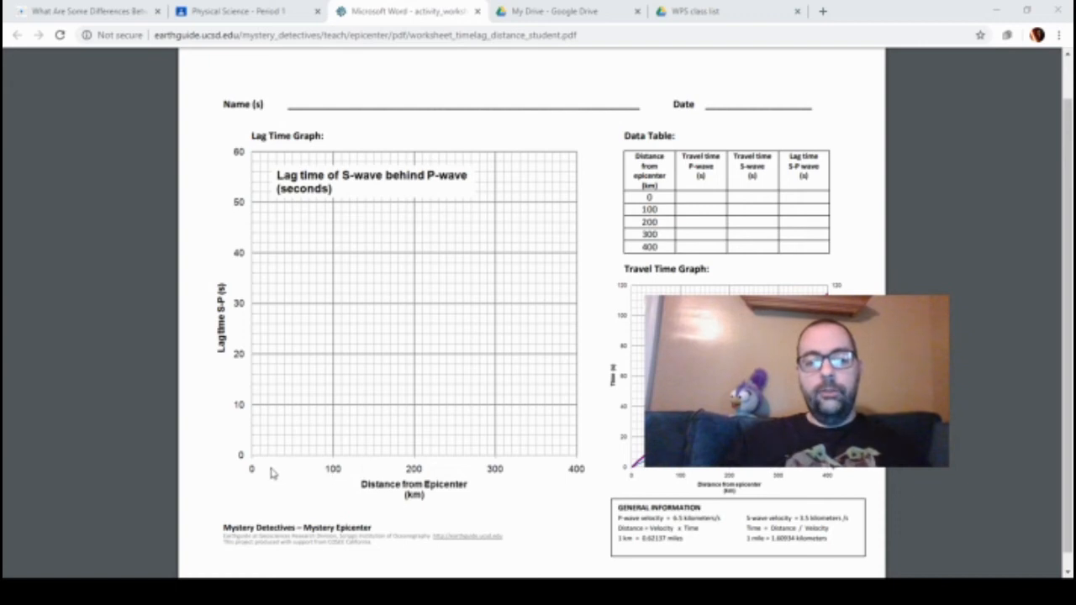
mouse_move(253, 161)
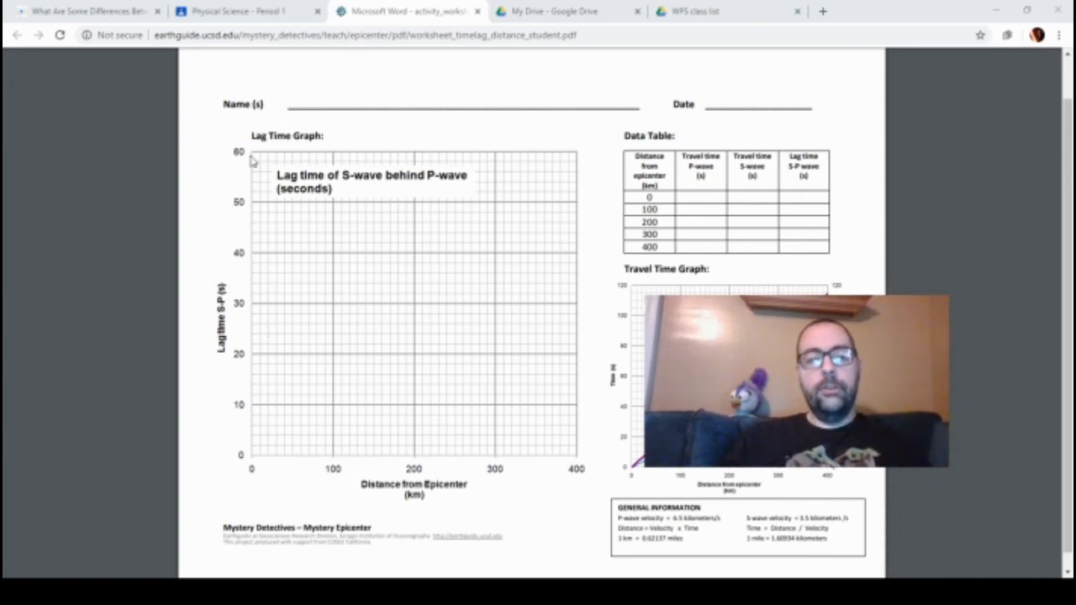
mouse_move(217, 356)
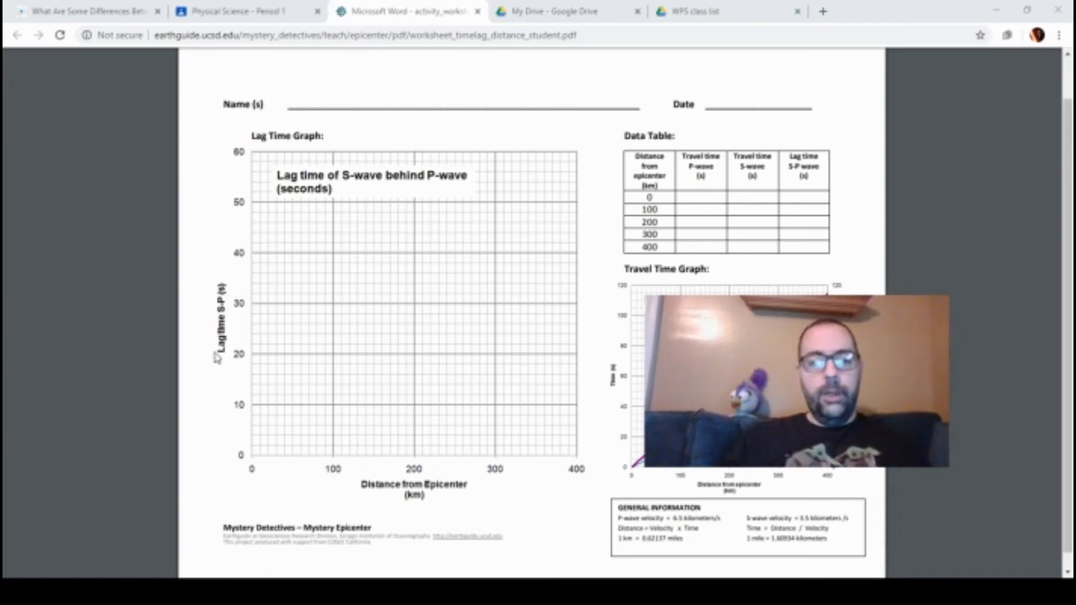
mouse_move(289, 412)
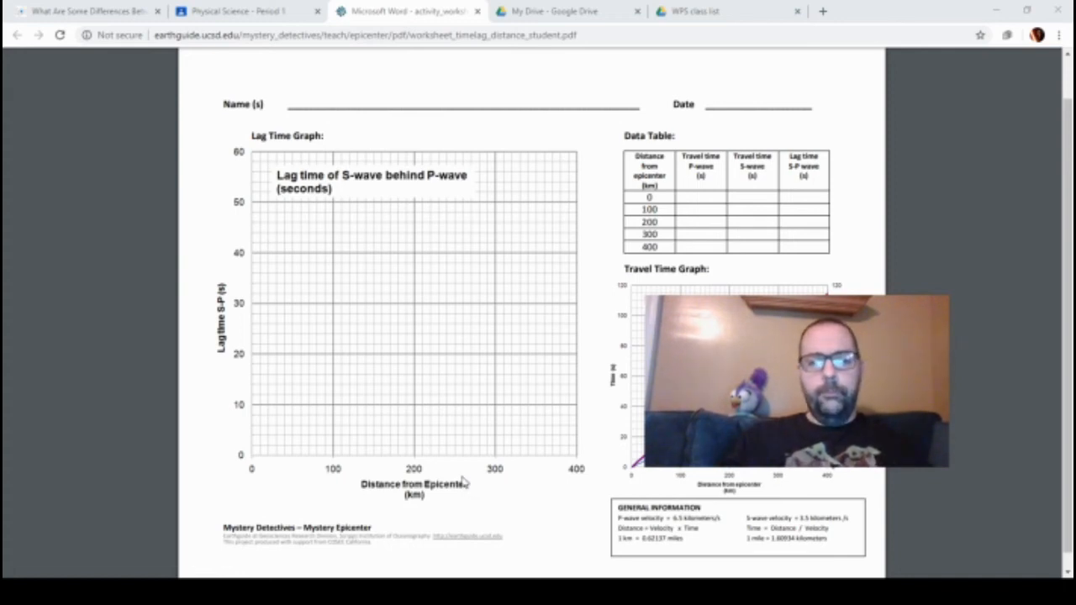
mouse_move(507, 338)
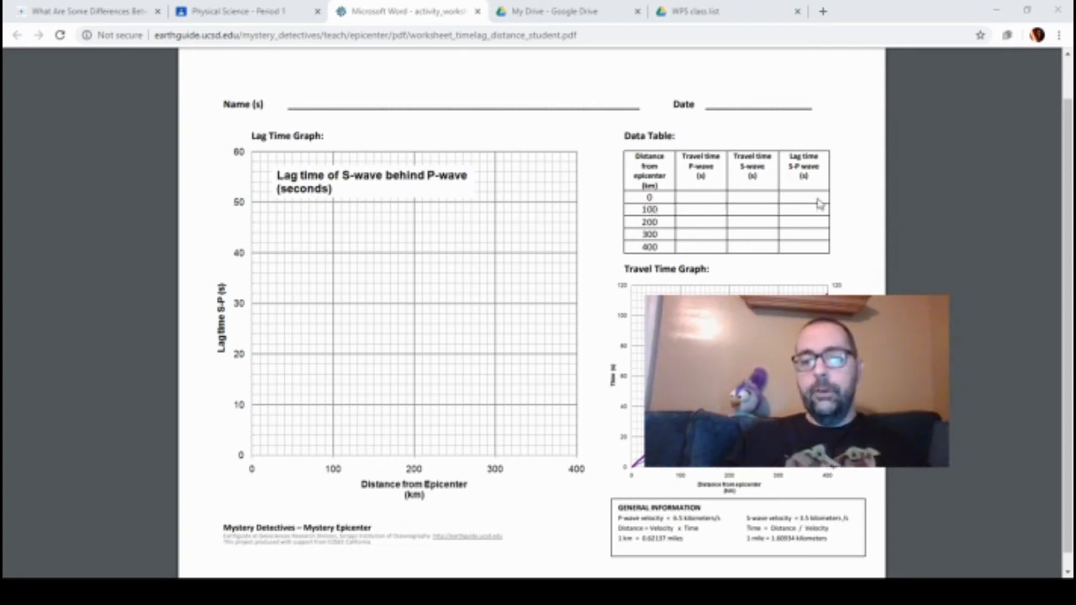
mouse_move(542, 317)
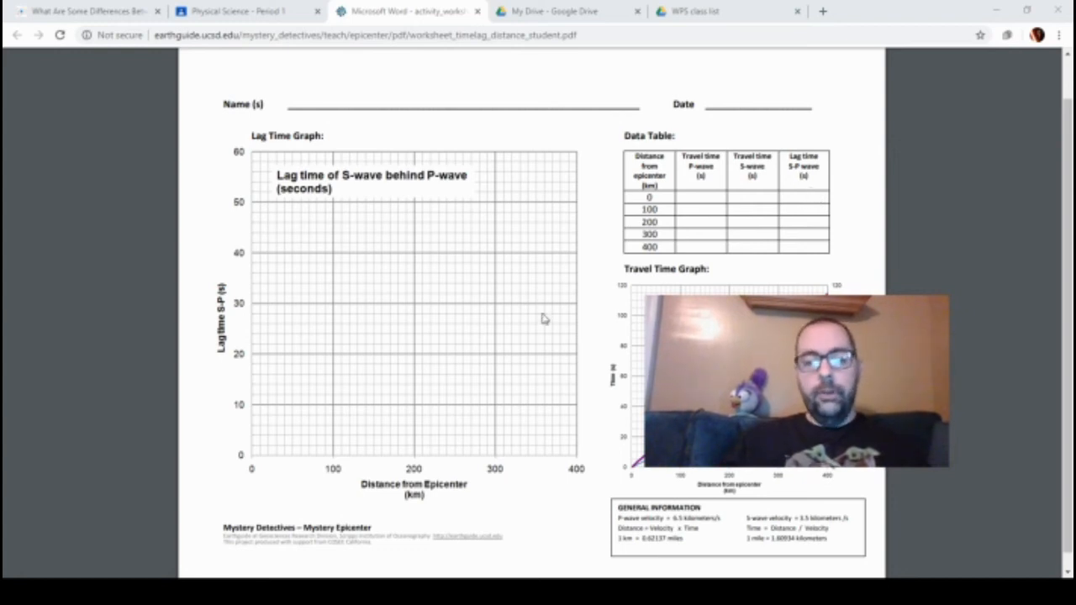
mouse_move(272, 454)
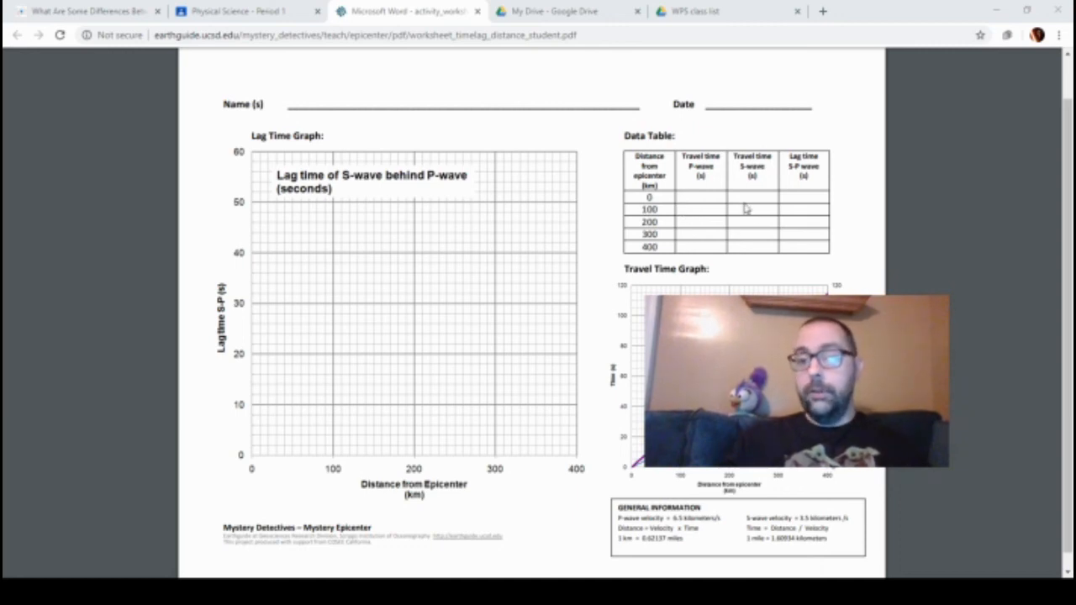
mouse_move(810, 212)
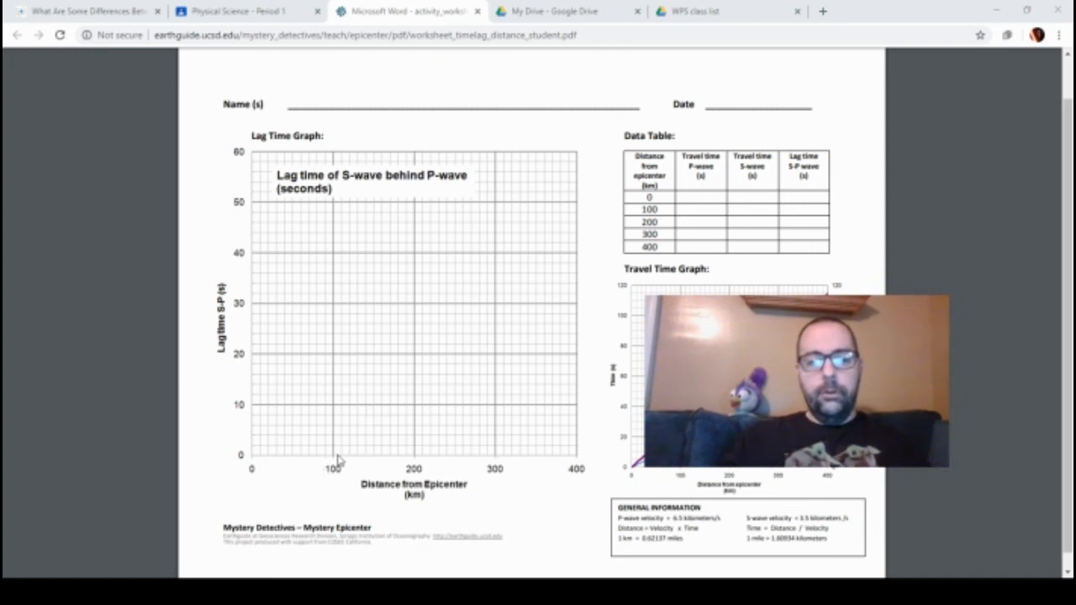
mouse_move(332, 393)
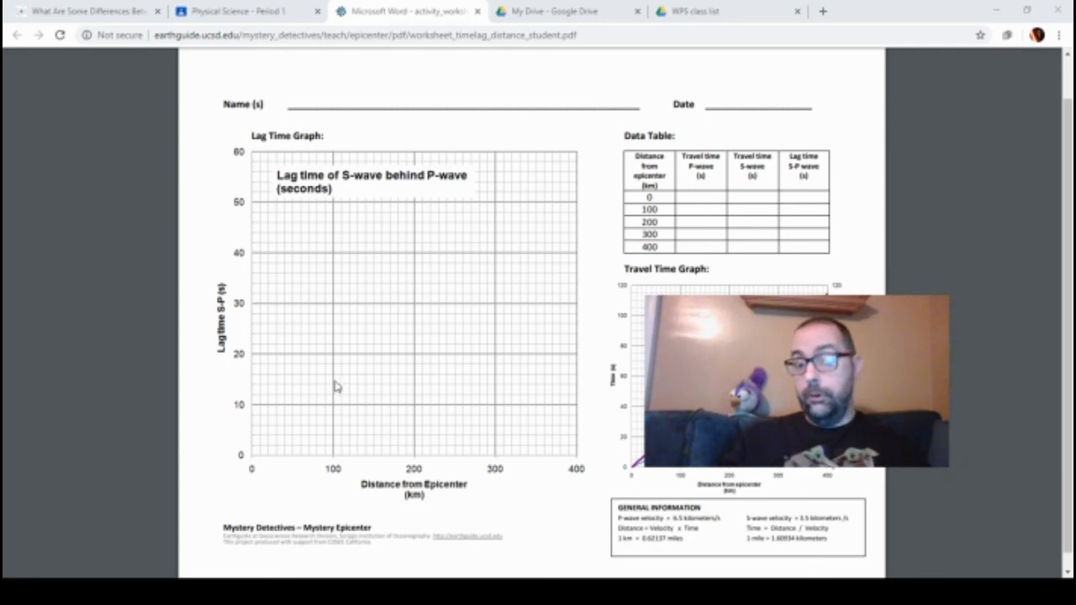
mouse_move(256, 469)
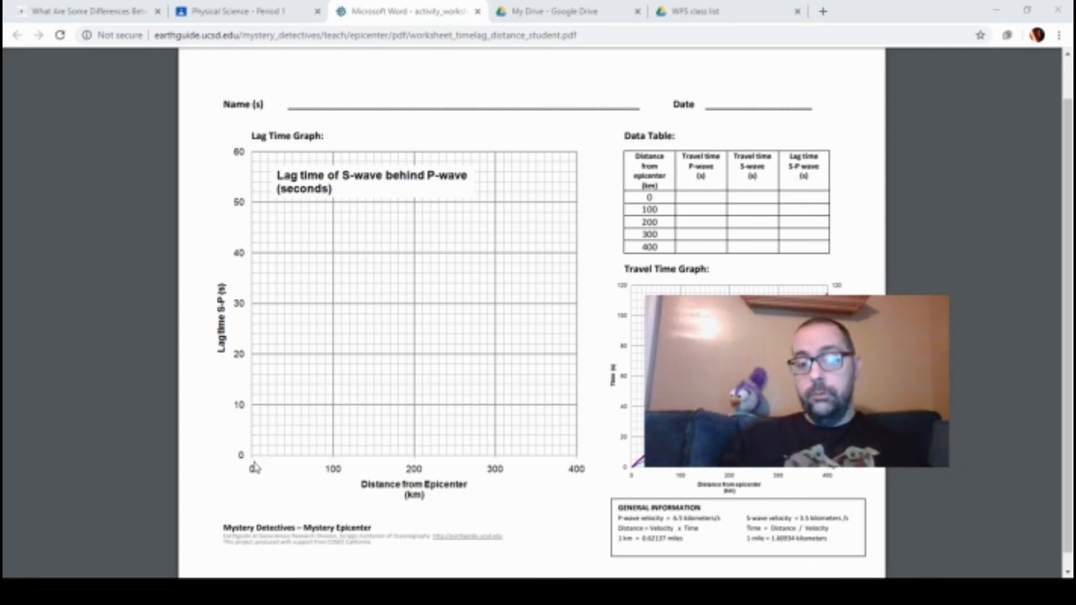
mouse_move(329, 388)
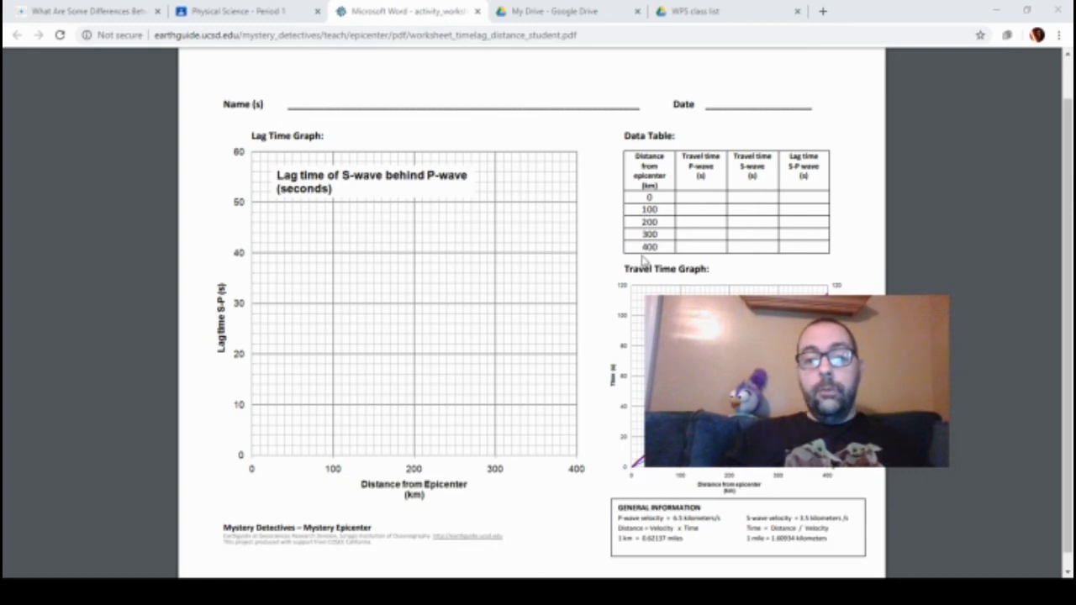
mouse_move(516, 329)
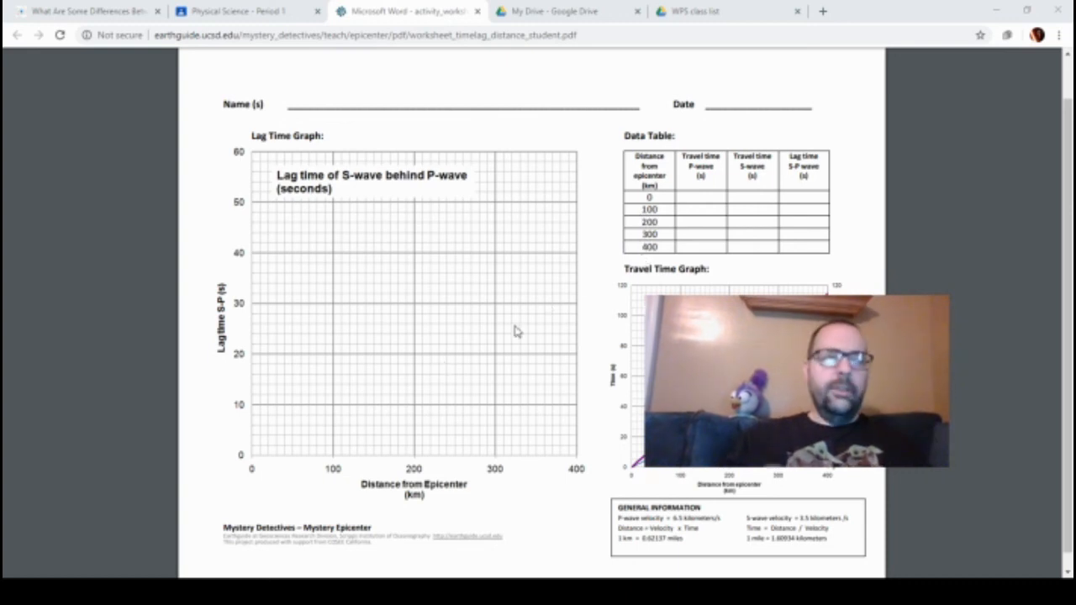